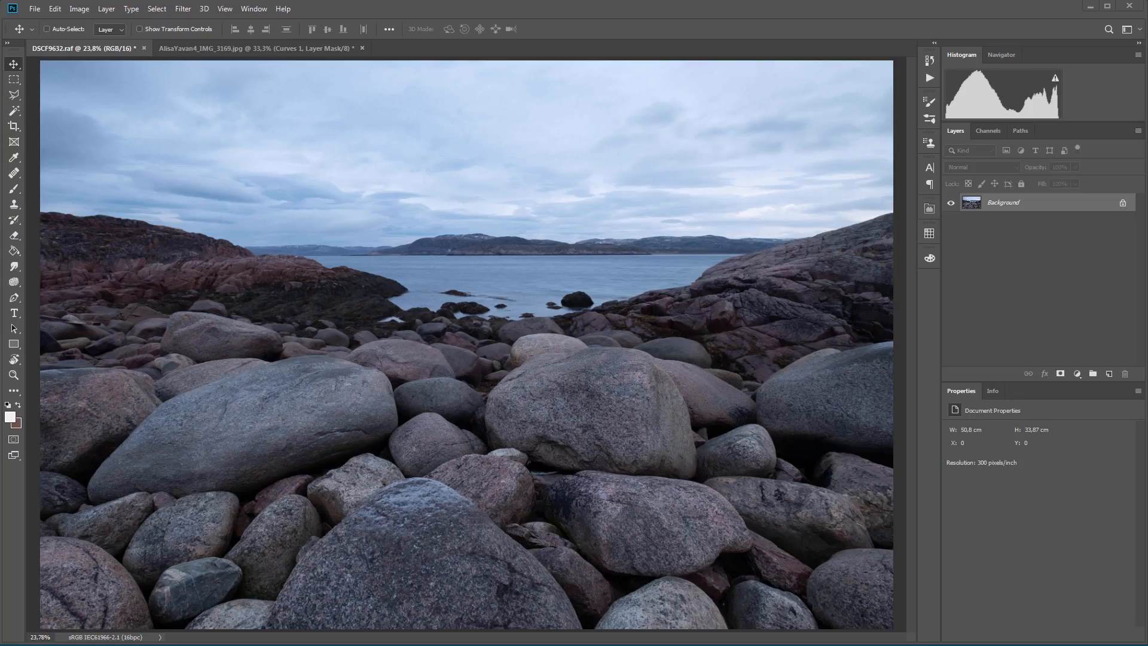
pyautogui.moveTo(357, 358)
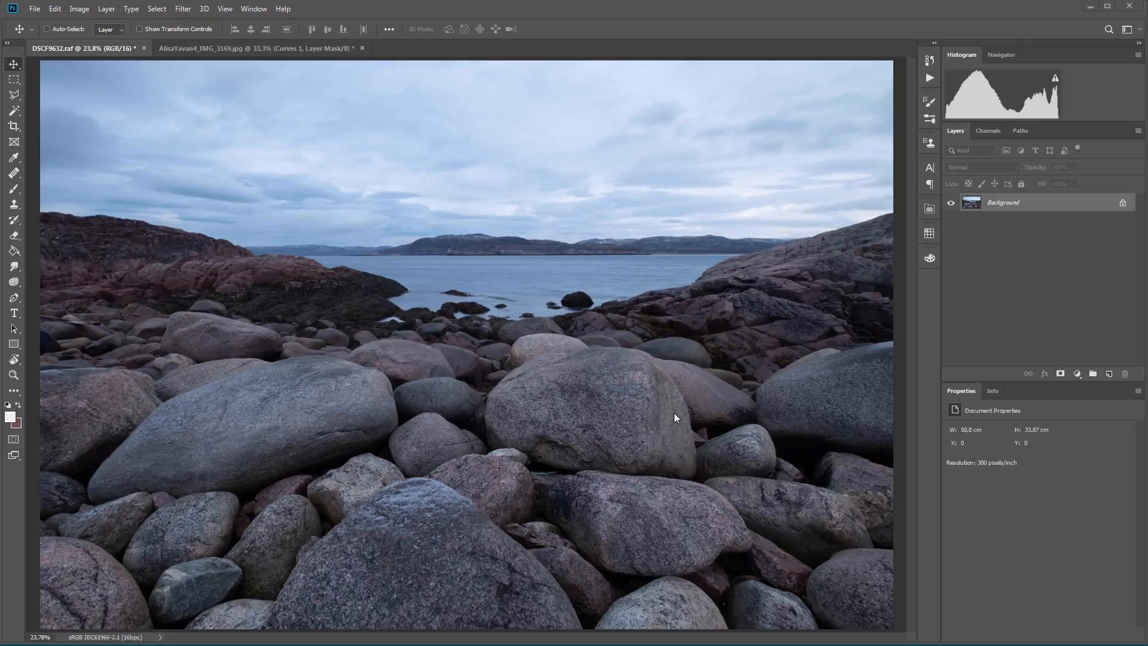
pyautogui.moveTo(330, 307)
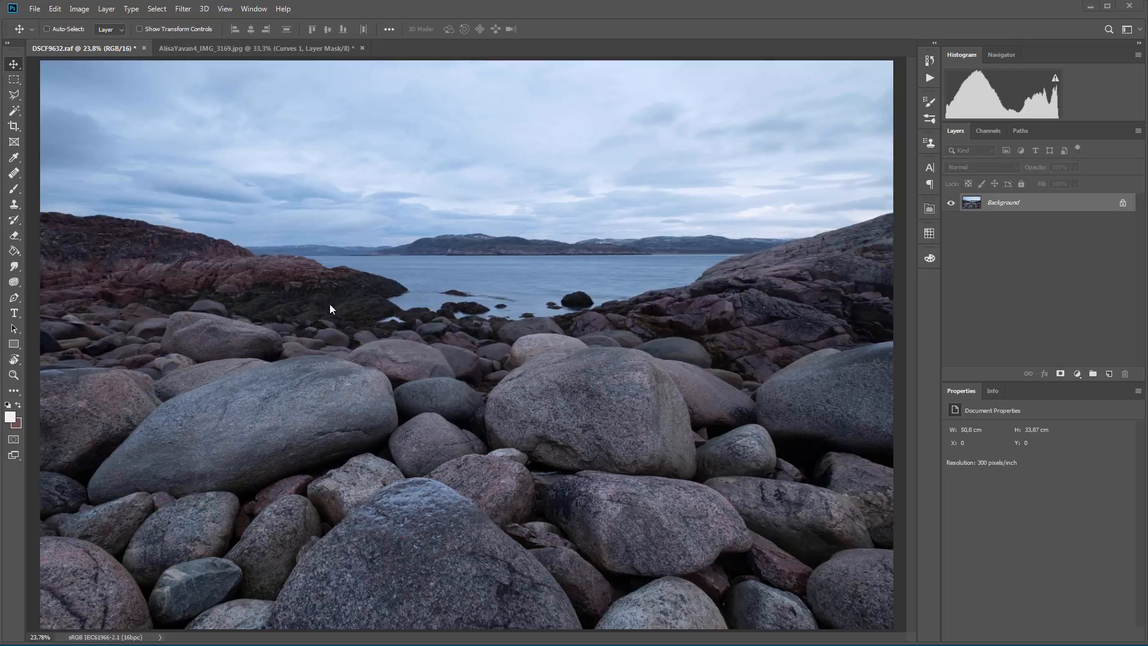
pyautogui.moveTo(348, 238)
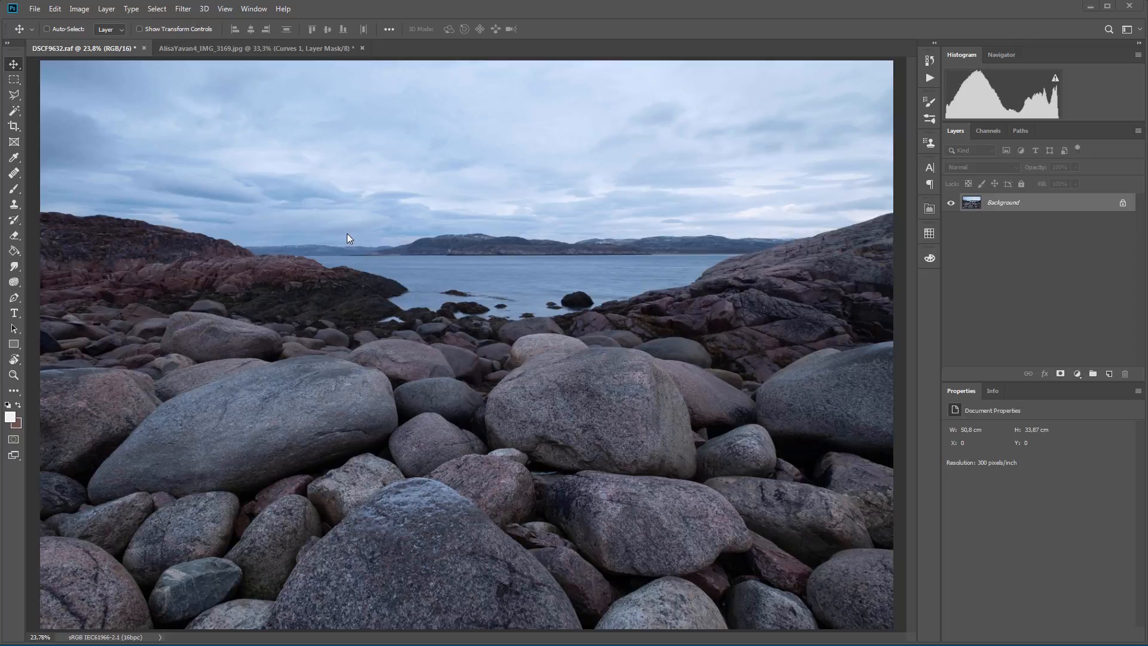
pyautogui.moveTo(688, 451)
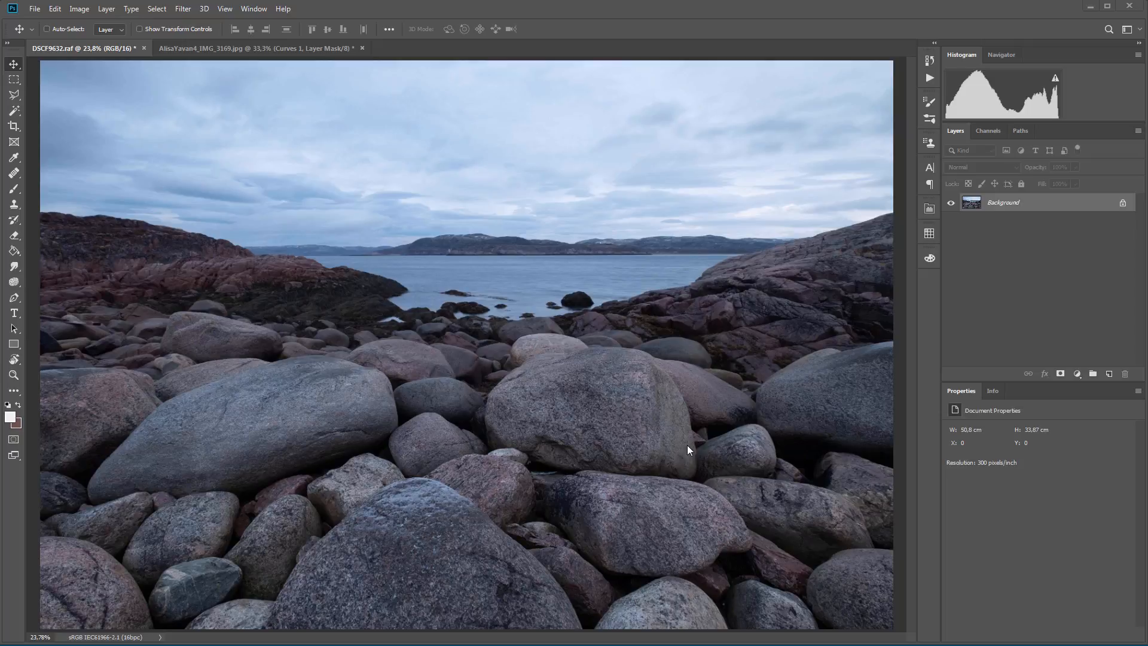
pyautogui.moveTo(879, 409)
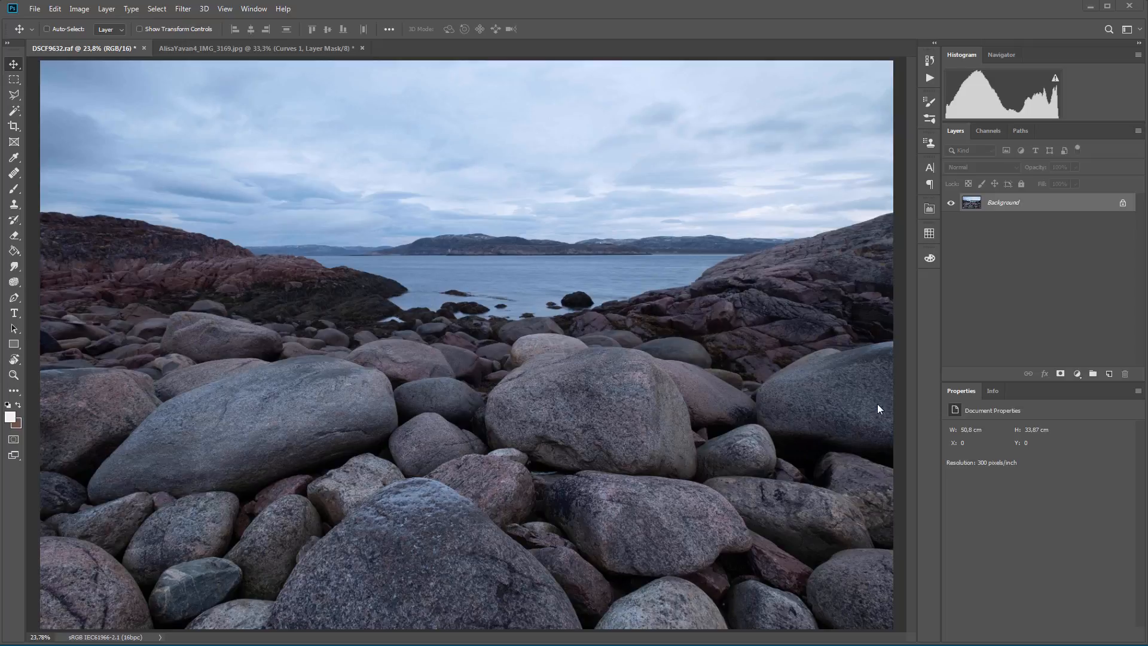
pyautogui.moveTo(1075, 353)
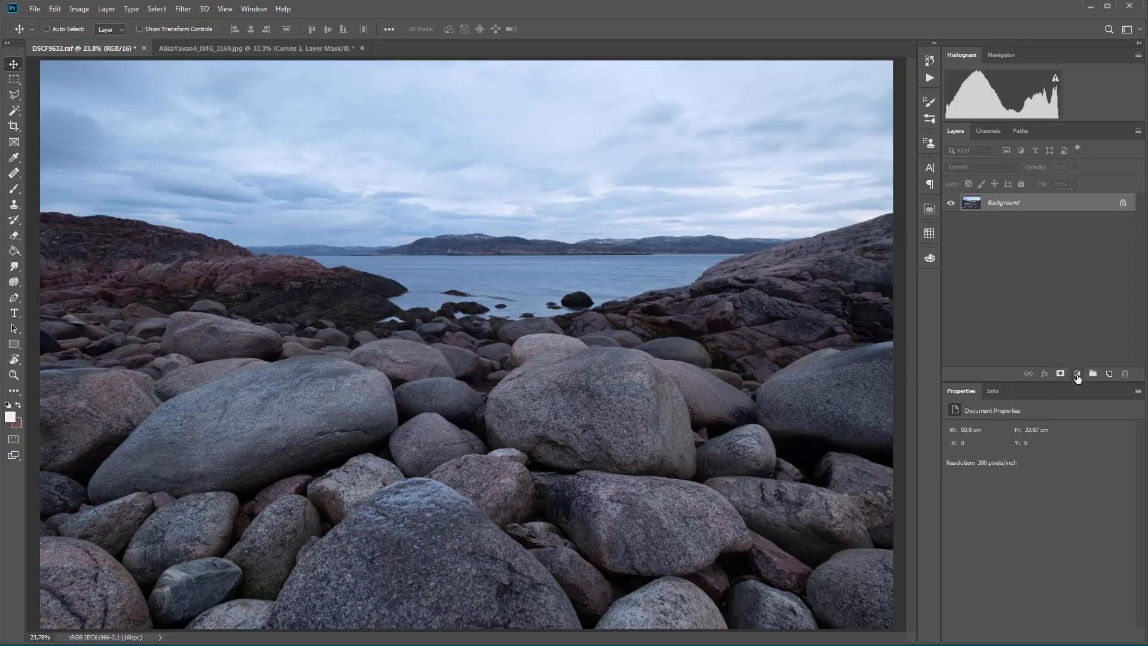
# Add and then delete a Hue/Saturation layer, convert the image to Lab Color, and reach the adjustment layer list
pyautogui.click(1078, 373)
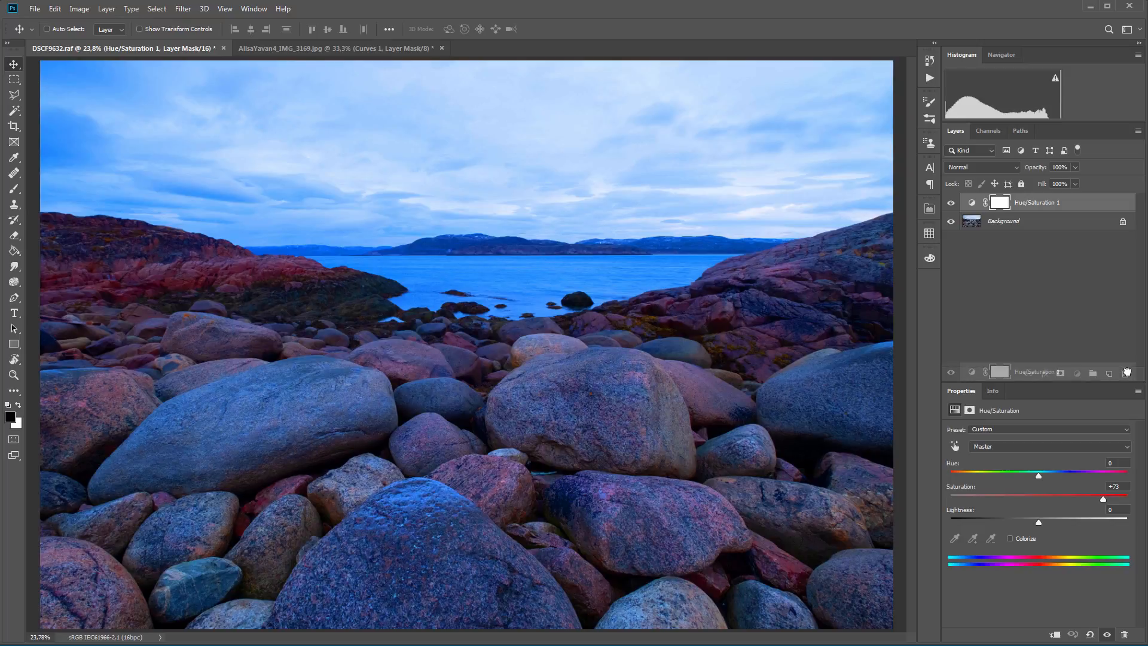
pyautogui.click(79, 9)
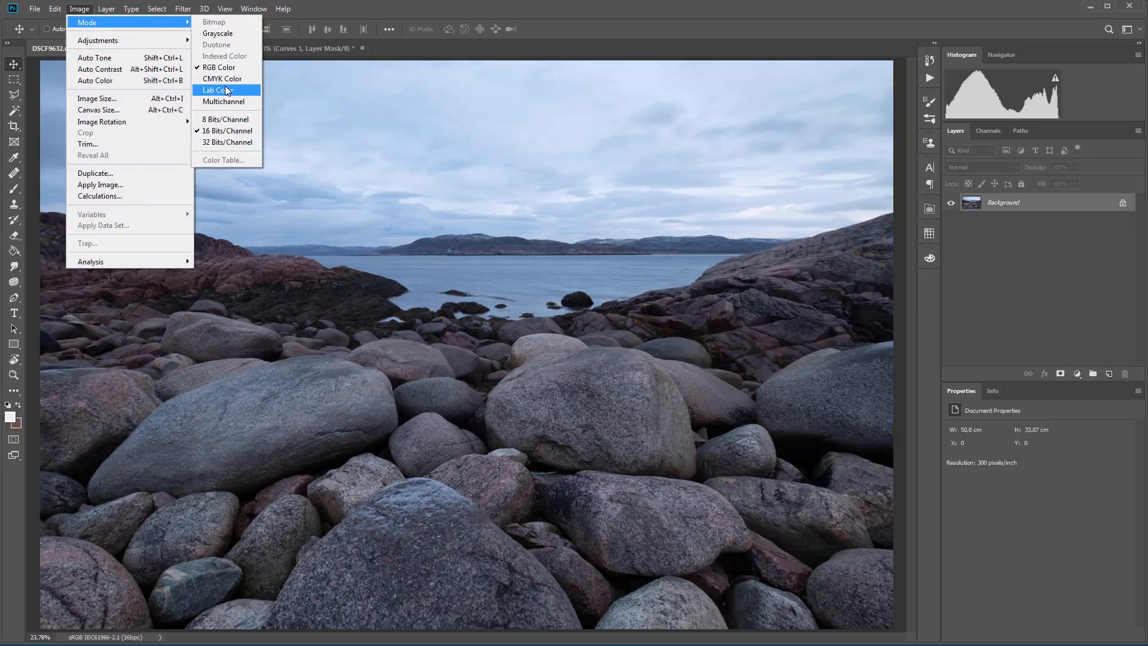
pyautogui.click(216, 90)
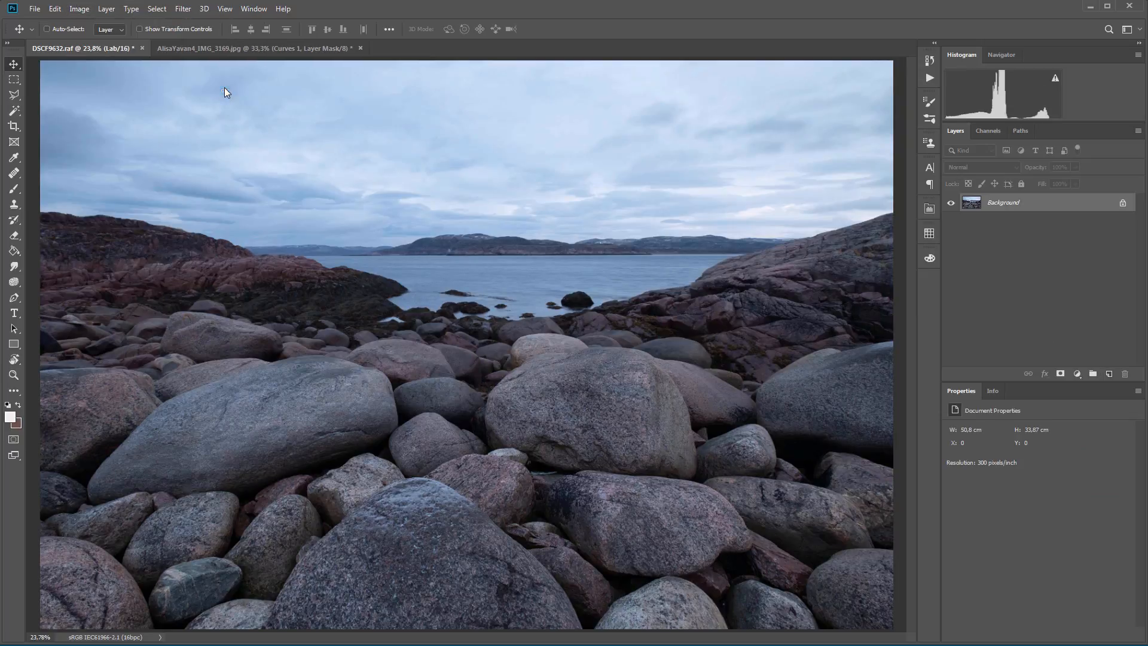
pyautogui.click(1077, 373)
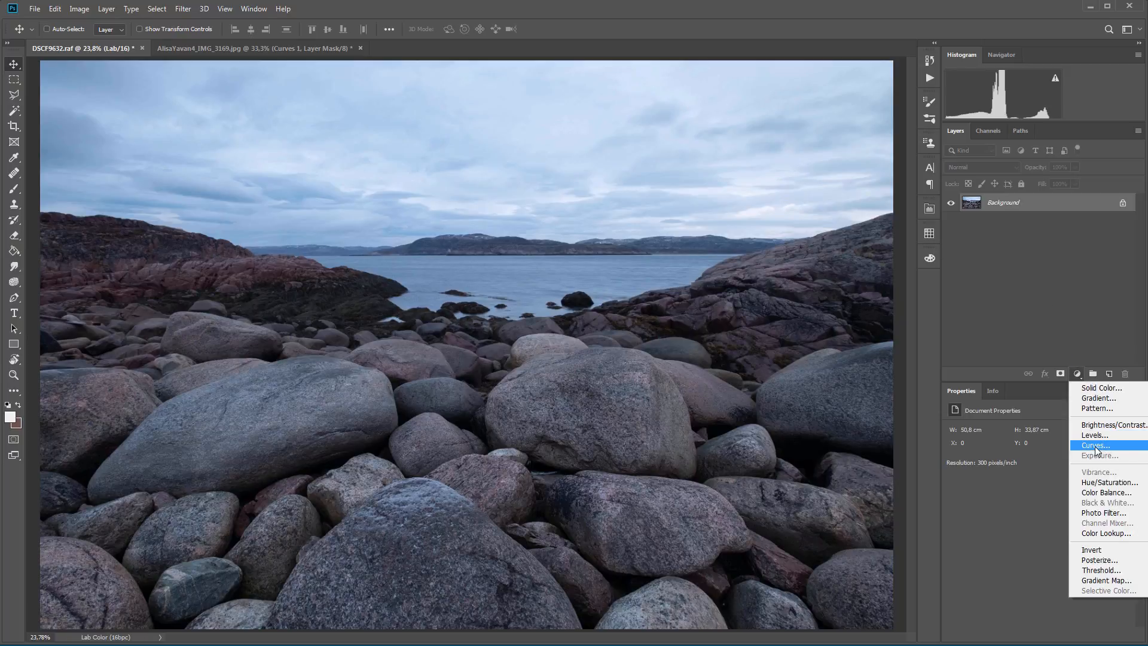
# Add a Curves layer and steepen the a and b channel curves through the centre
pyautogui.click(1095, 445)
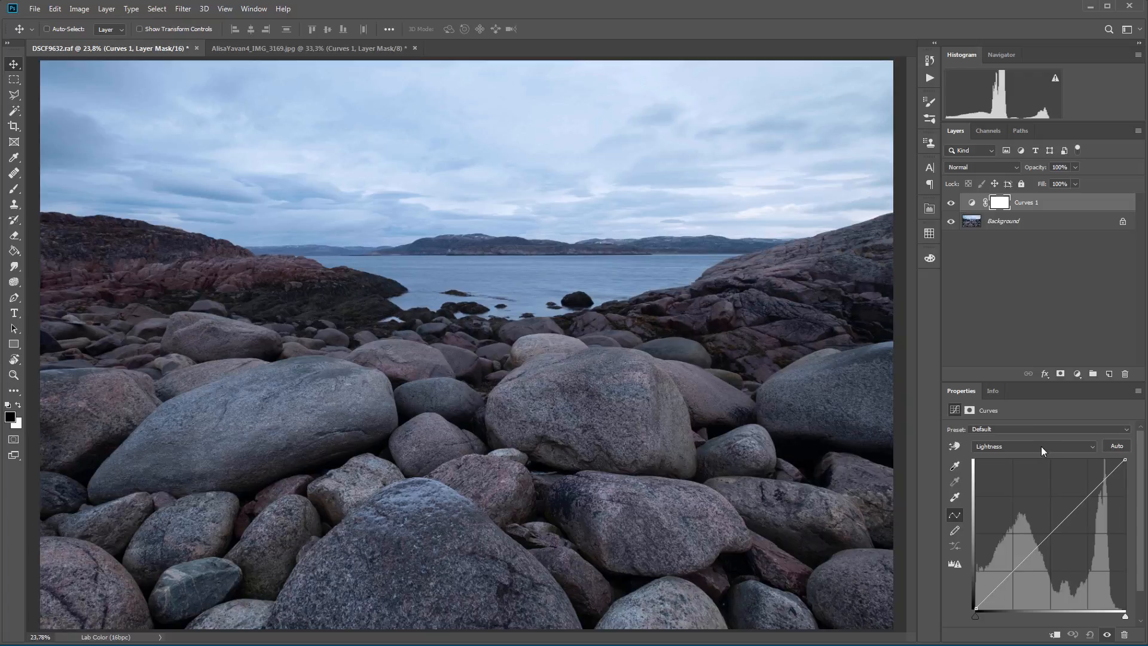
pyautogui.click(1033, 447)
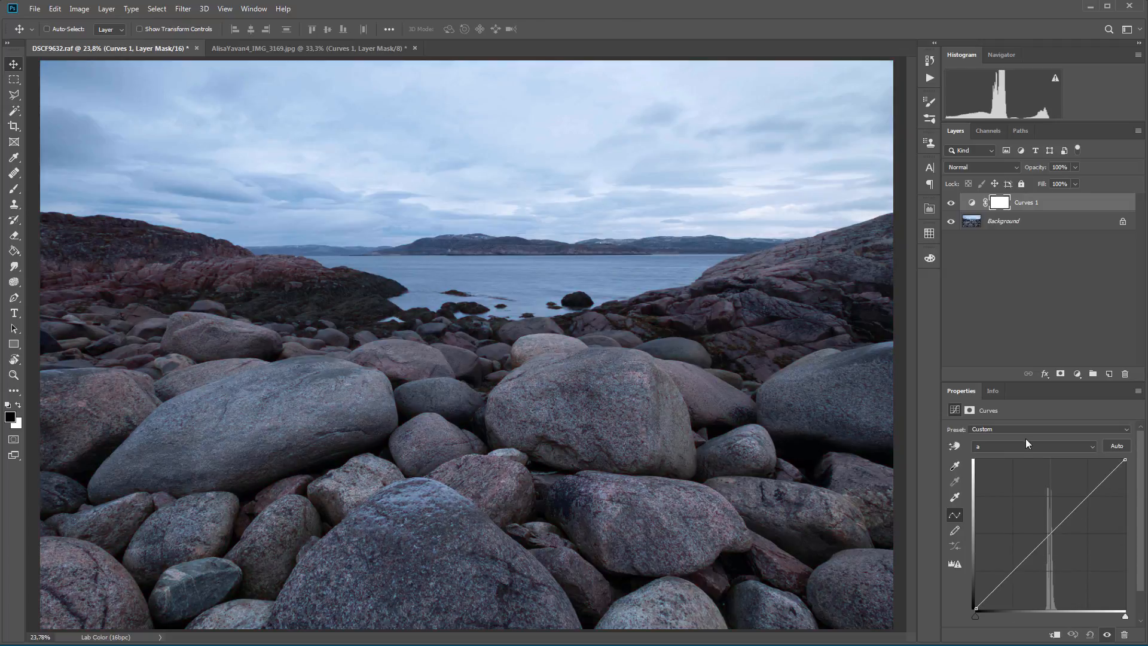
pyautogui.click(1032, 446)
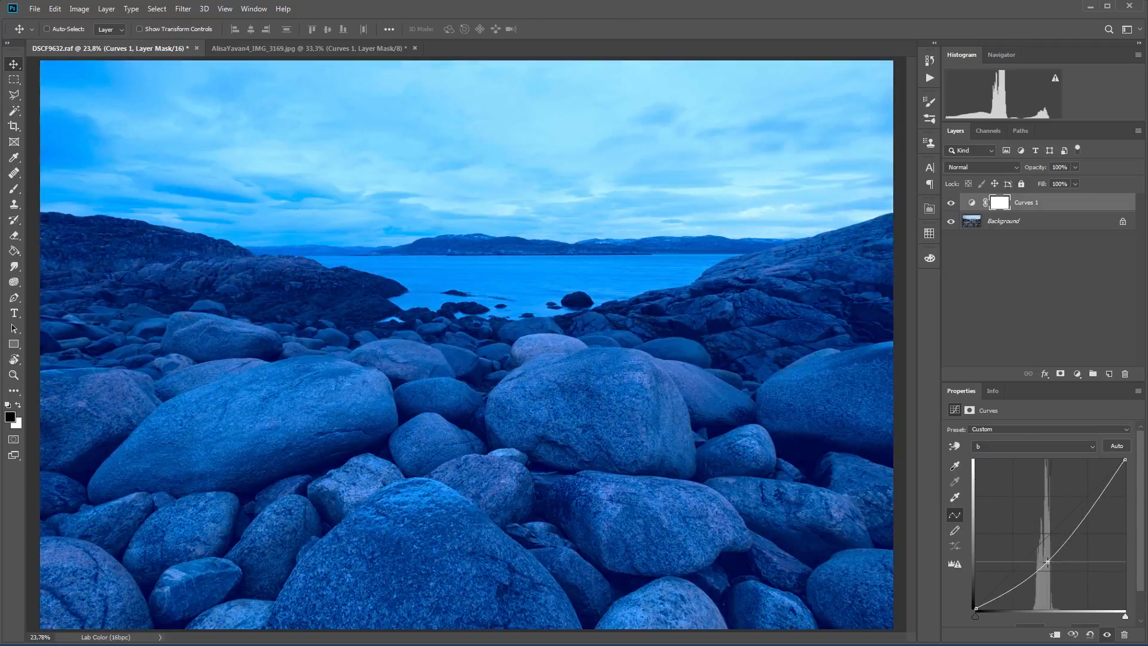
pyautogui.click(1032, 446)
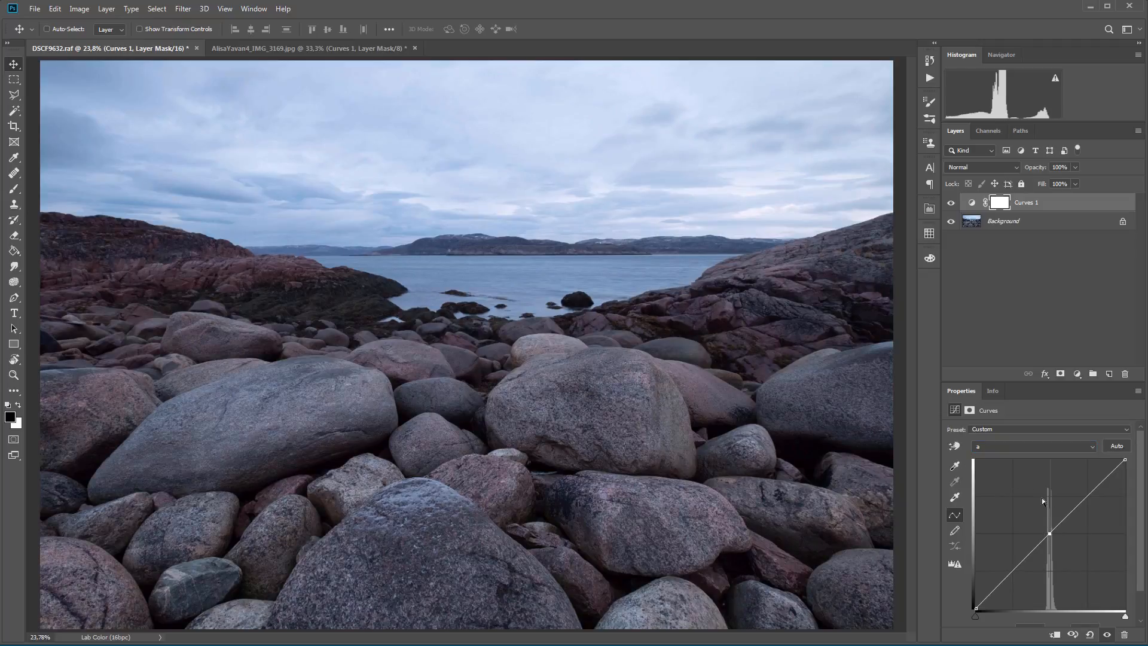
# Refine the b and a curves further, then hide the layer to compare before and after
pyautogui.click(1032, 447)
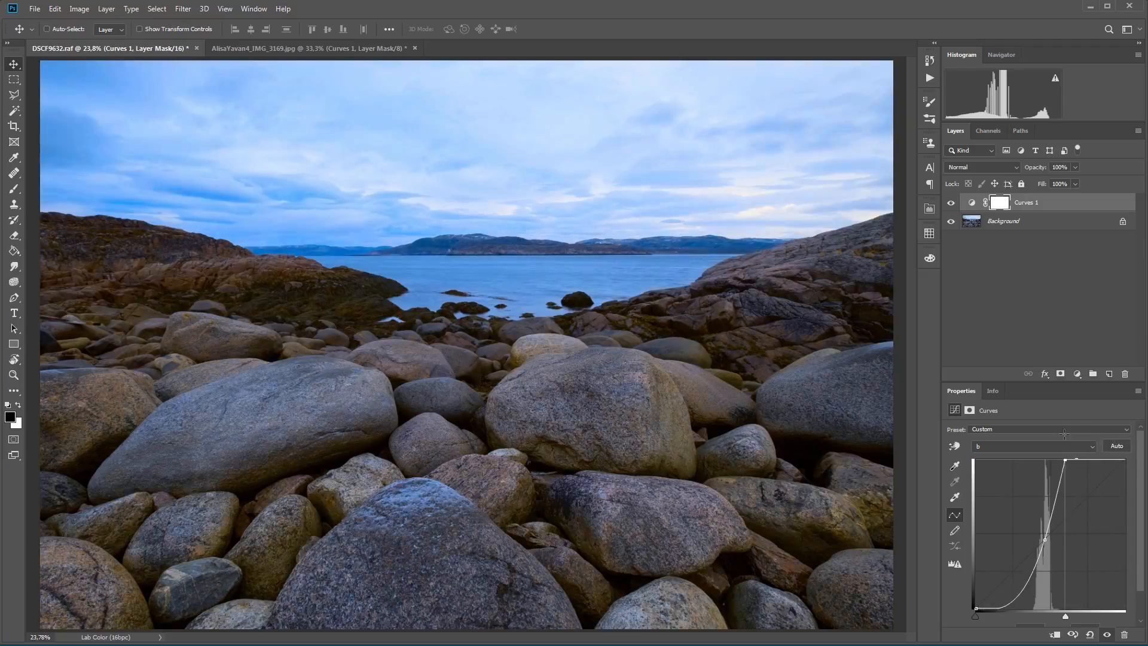
pyautogui.click(1034, 446)
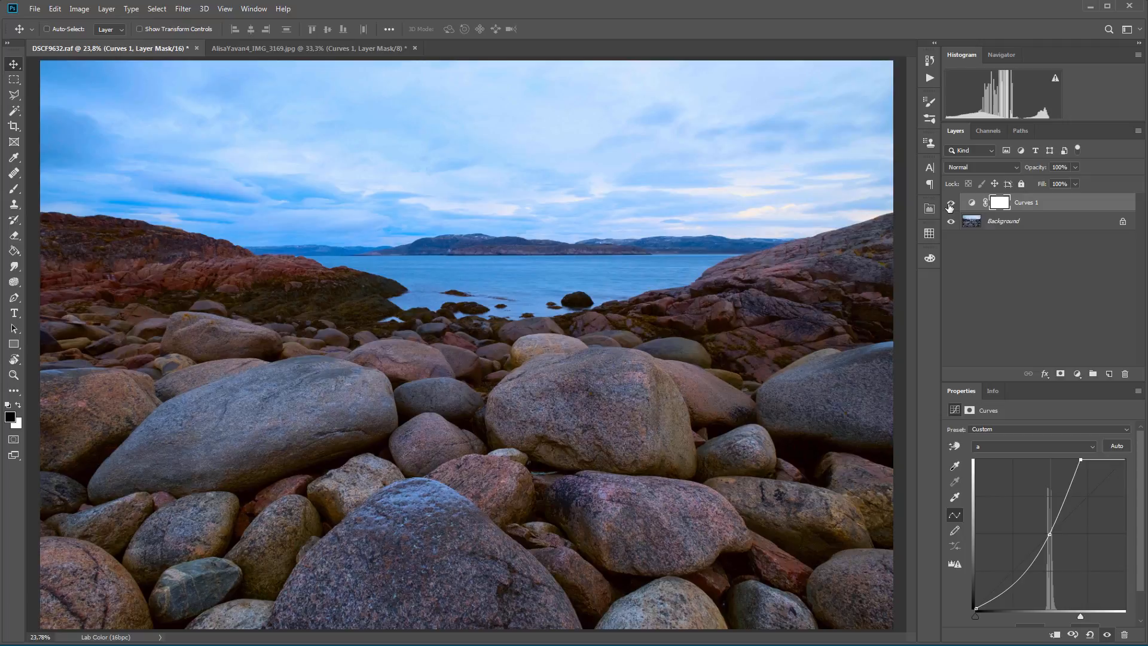
pyautogui.click(951, 202)
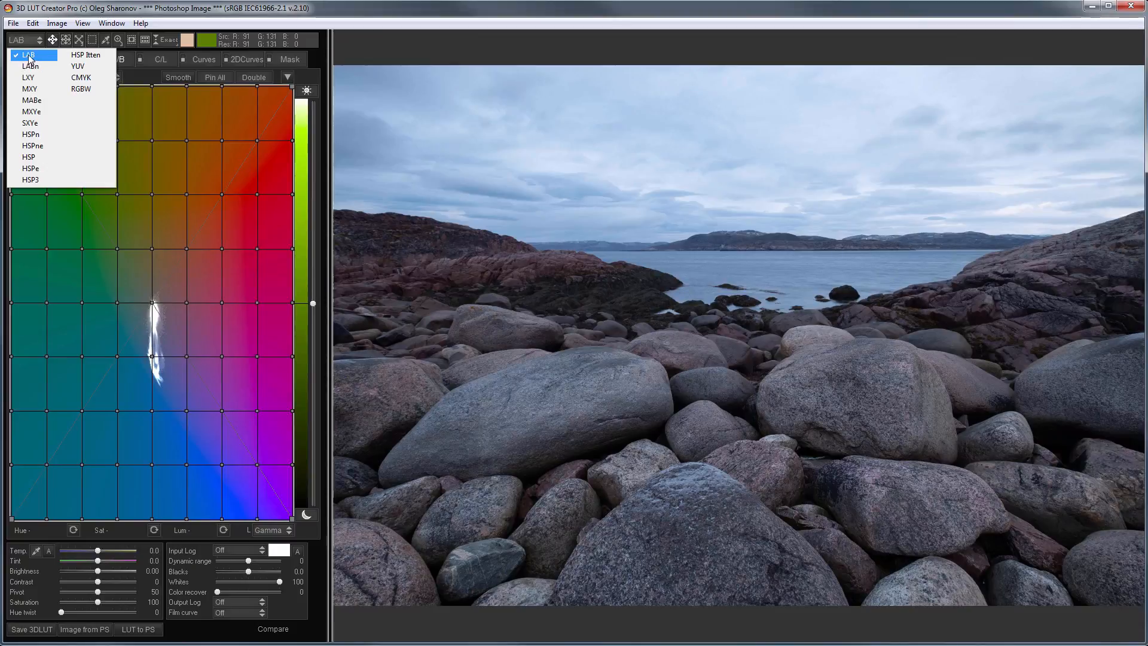
# Keep the Lab grid model, set grid size to 16 divisions and colour readouts to Lab
pyautogui.click(29, 54)
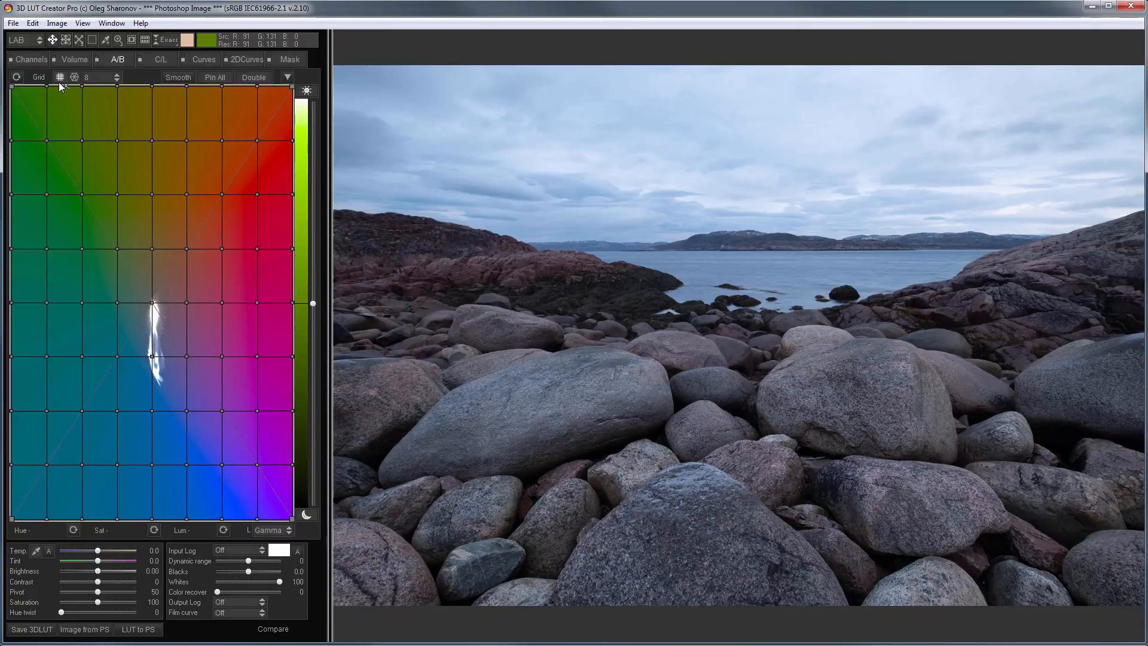
pyautogui.click(100, 77)
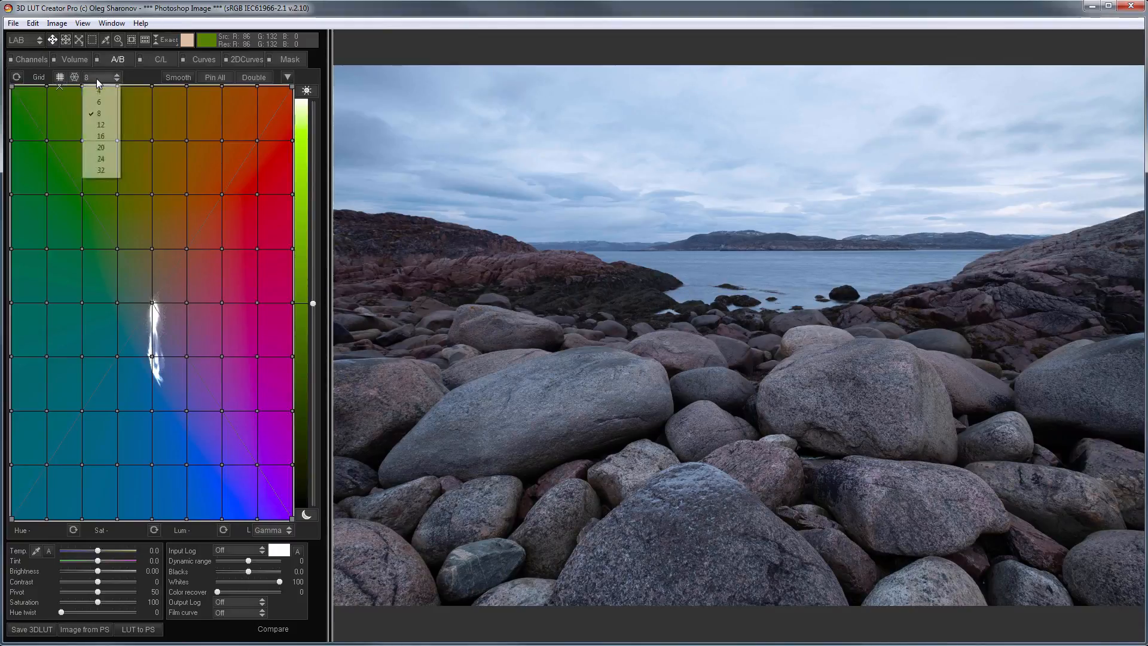
pyautogui.moveTo(100, 136)
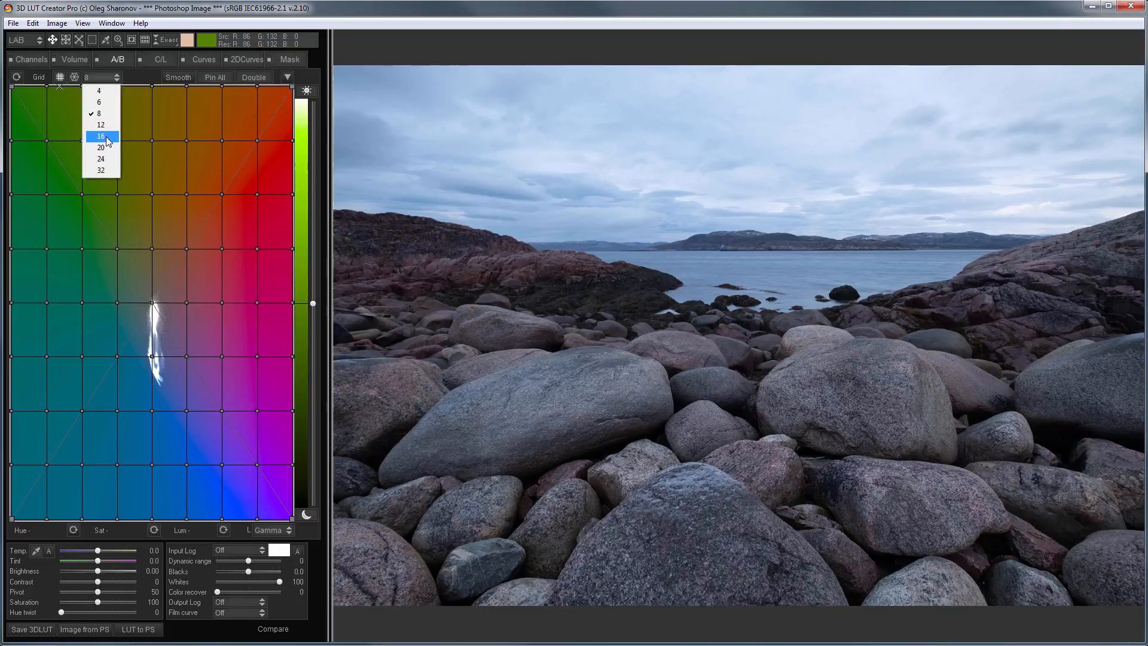
pyautogui.click(100, 136)
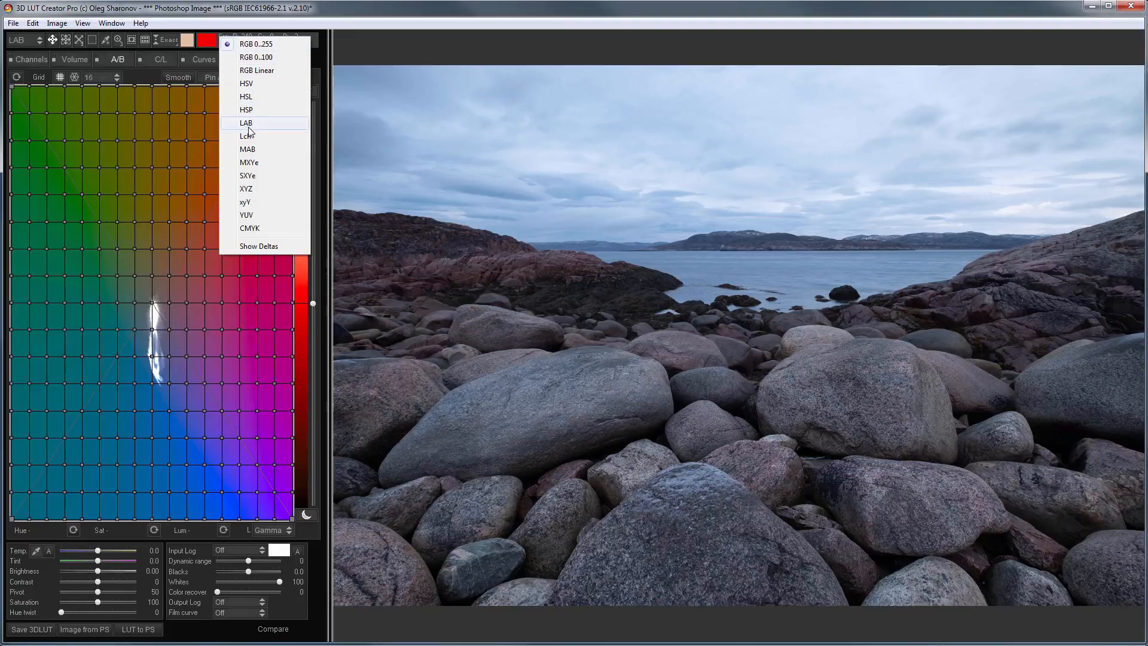
pyautogui.click(247, 122)
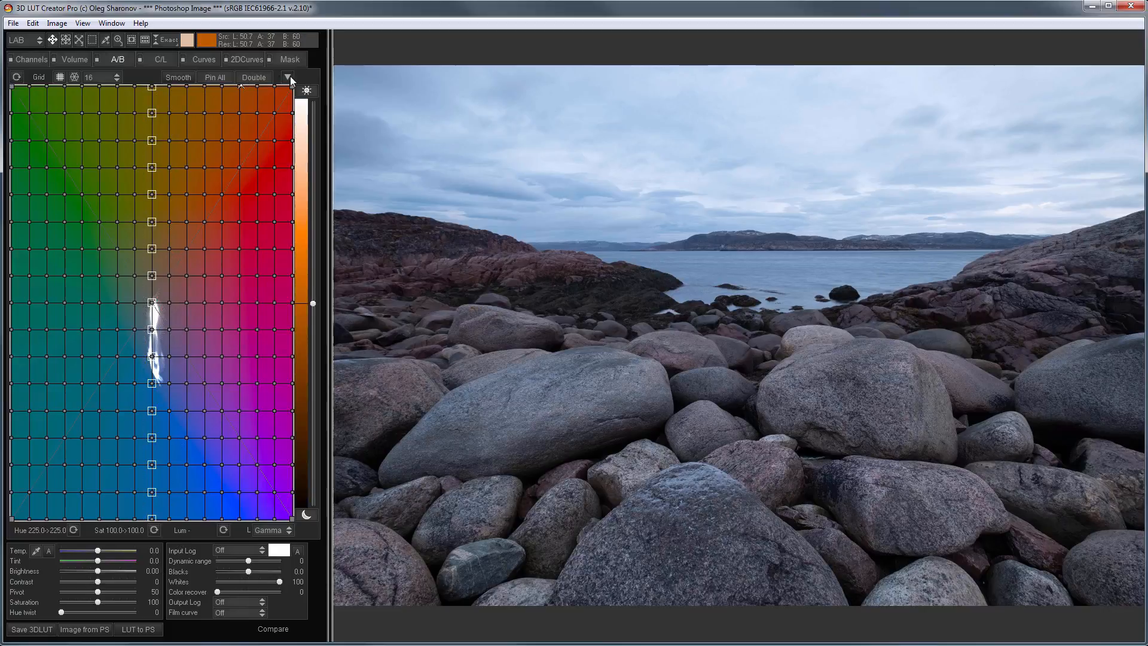
# Shift a column of hues toward magenta, smooth the correction and compare with the original
pyautogui.click(290, 77)
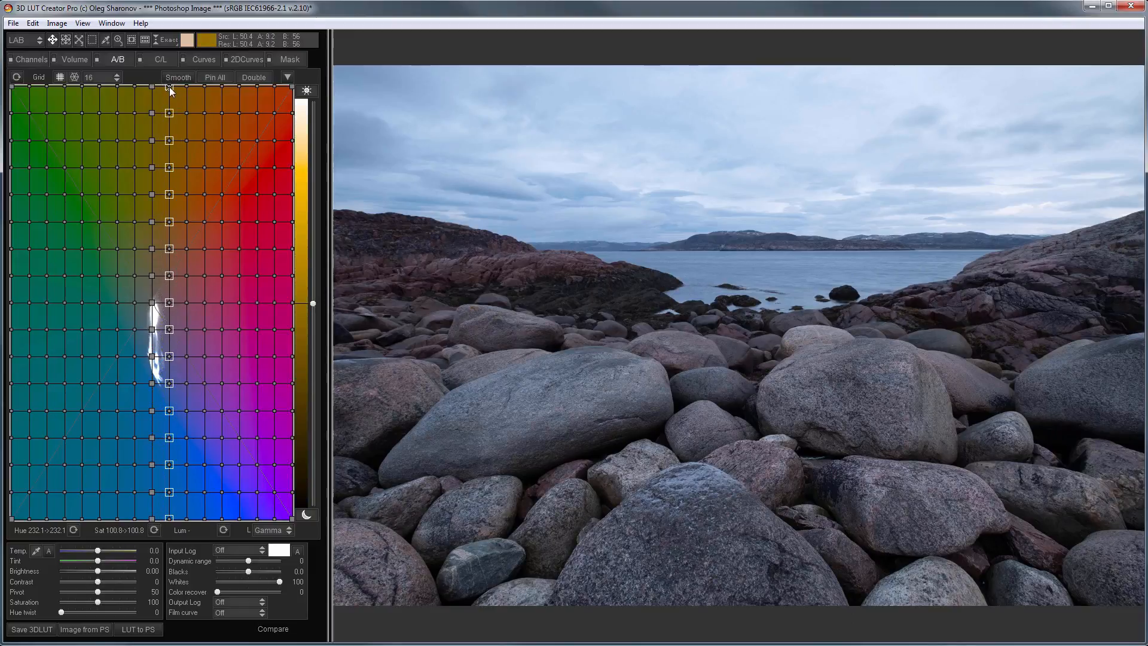
pyautogui.moveTo(169, 92); pyautogui.dragTo(189, 92)
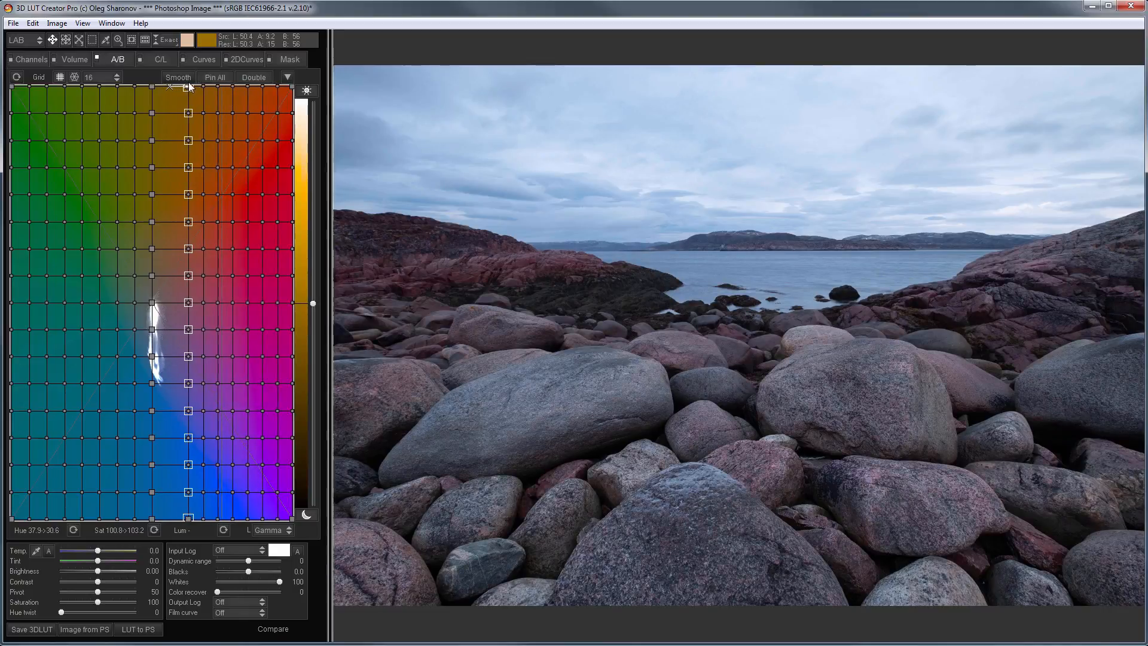
pyautogui.click(214, 77)
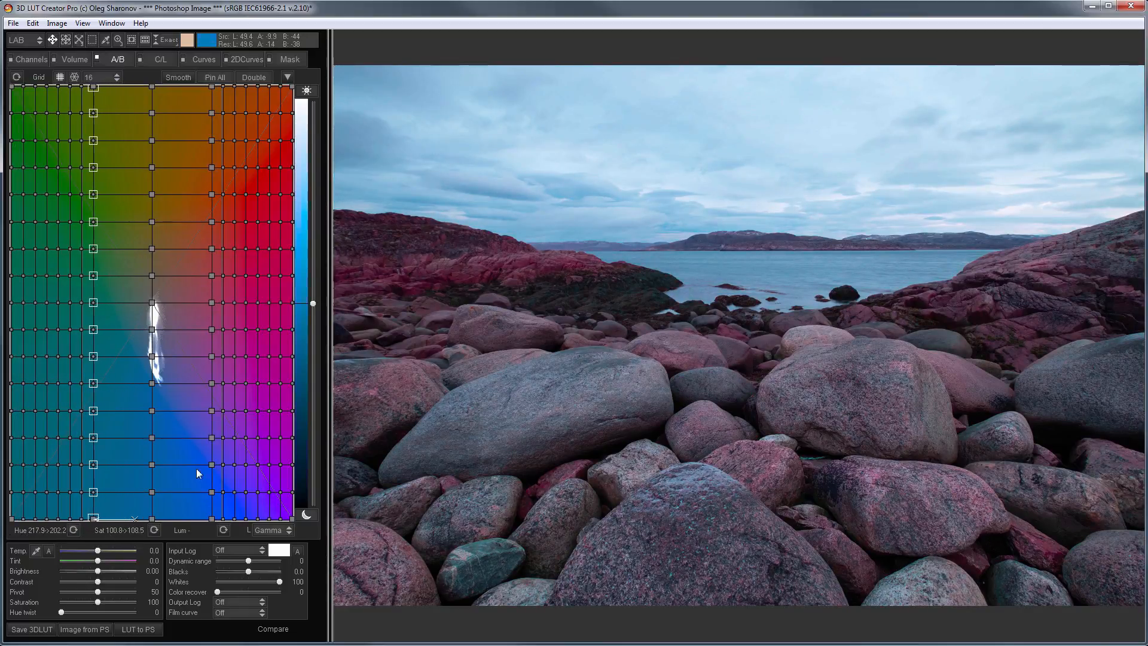
pyautogui.rightClick(146, 352)
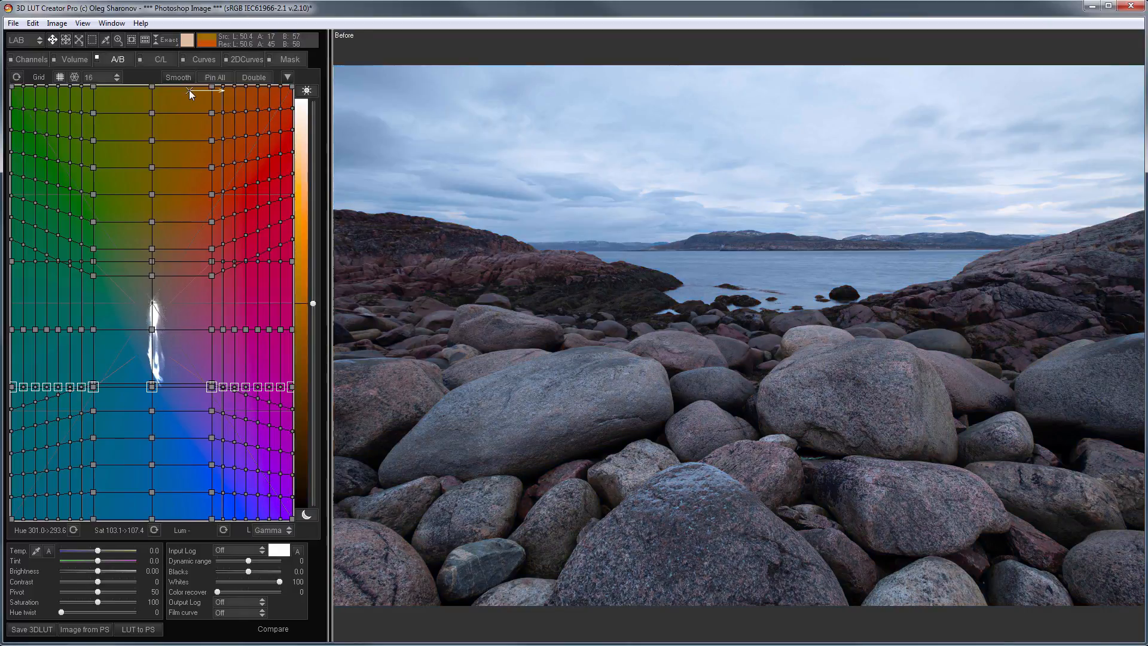
# Reshape the grid to warm the rocks, then recolour the lichen greens on the reset radial HSP wheel
pyautogui.moveTo(152, 94); pyautogui.dragTo(96, 315)
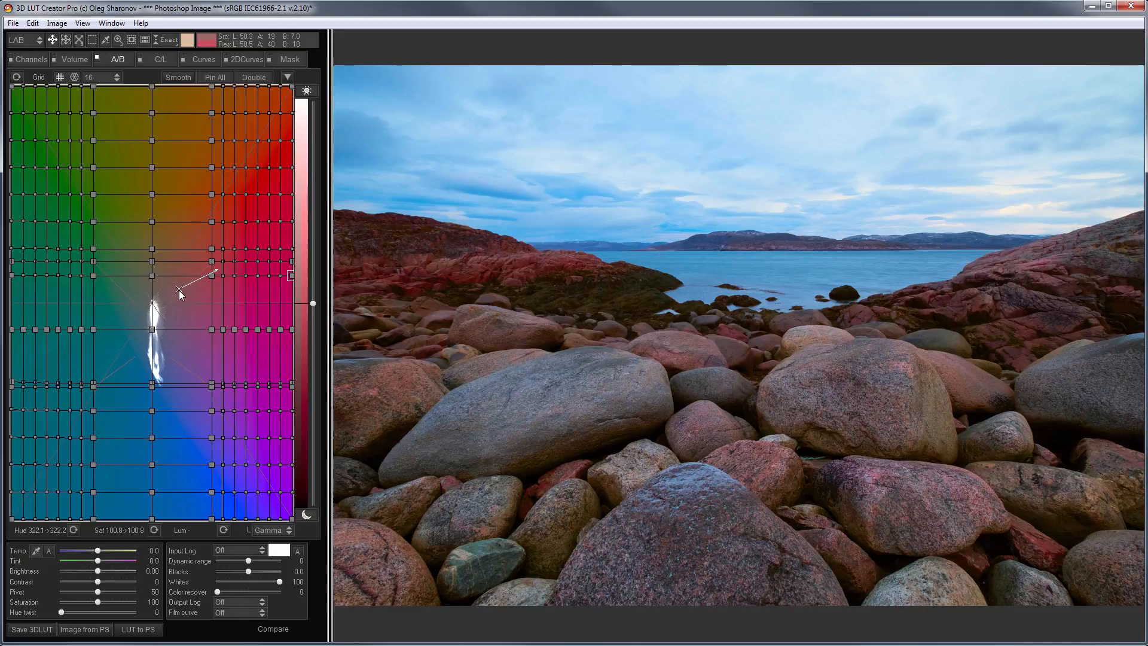
pyautogui.moveTo(622, 231)
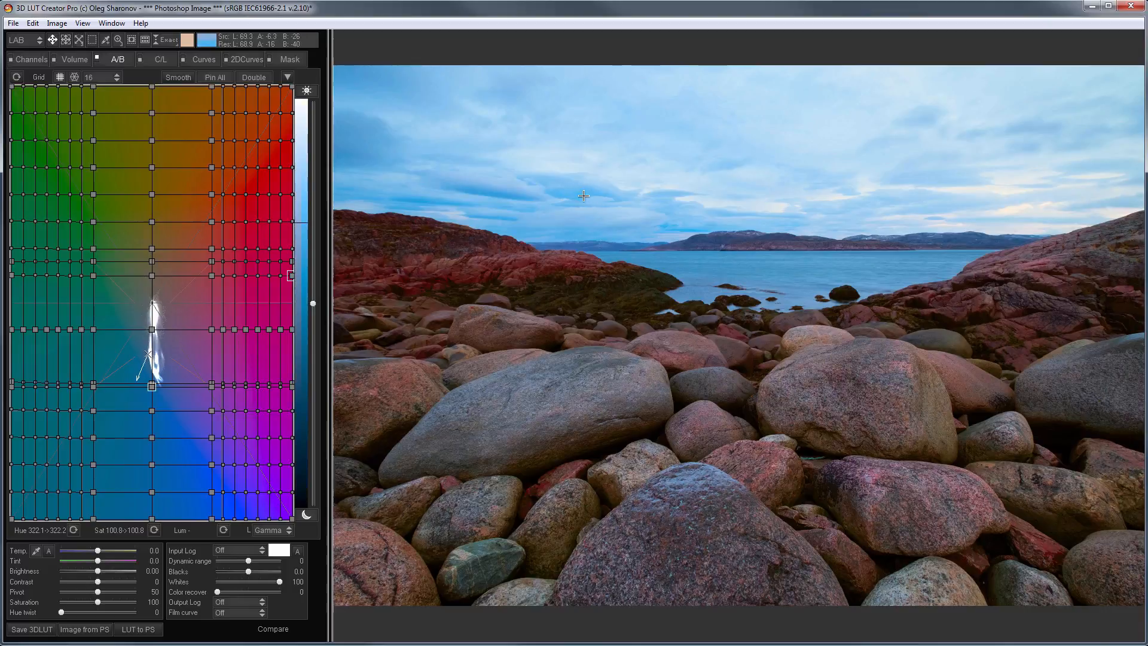
pyautogui.moveTo(576, 192)
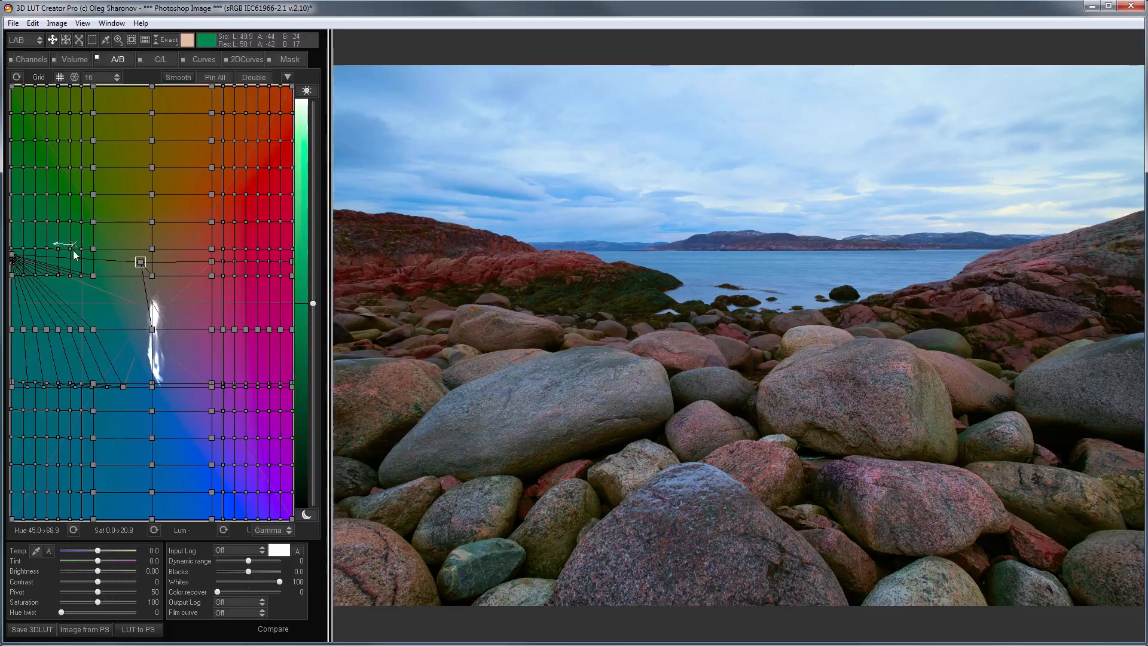
pyautogui.moveTo(71, 244); pyautogui.dragTo(57, 258)
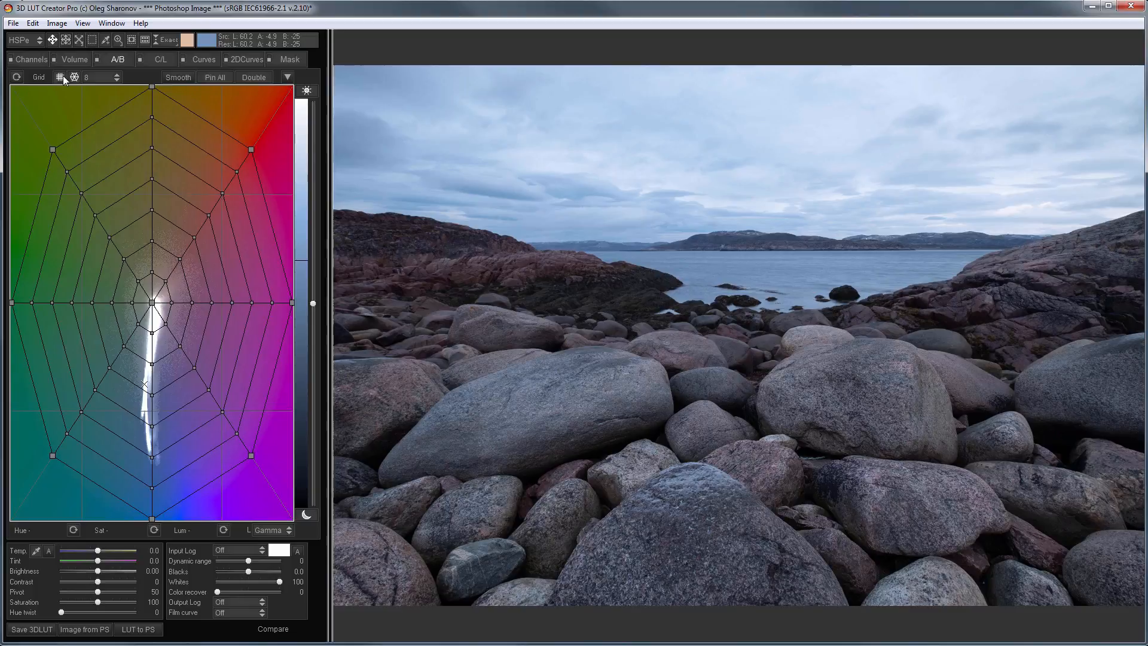
# Return to the square grid, push colours away from neutral, tune the outer ring and sample a rock colour
pyautogui.click(116, 76)
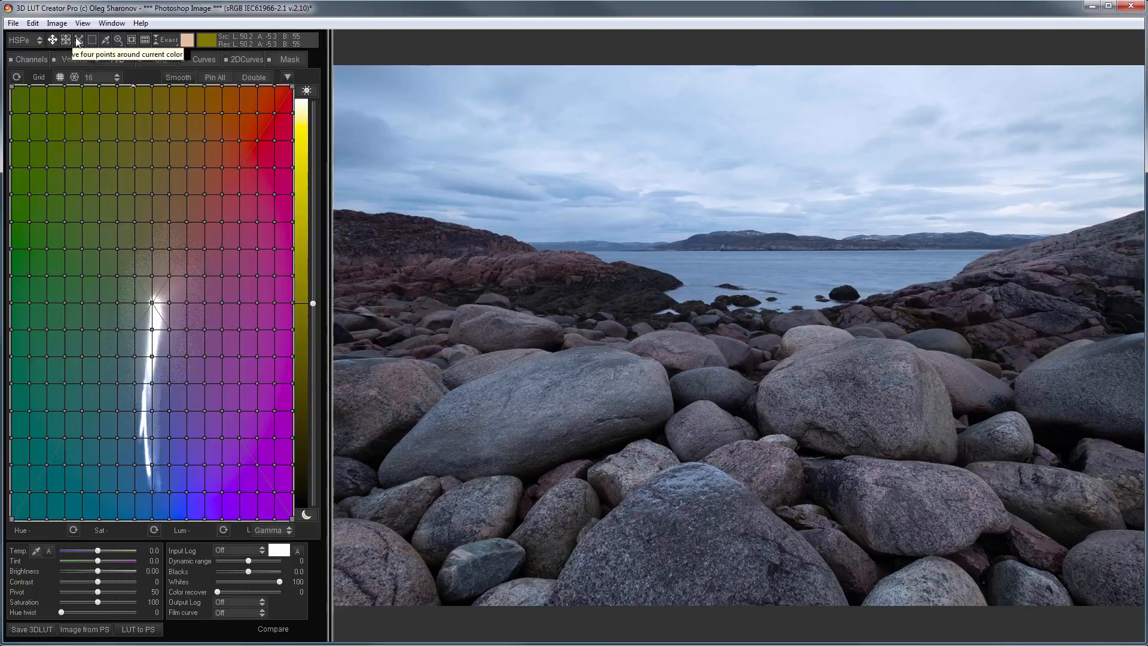
pyautogui.moveTo(79, 40)
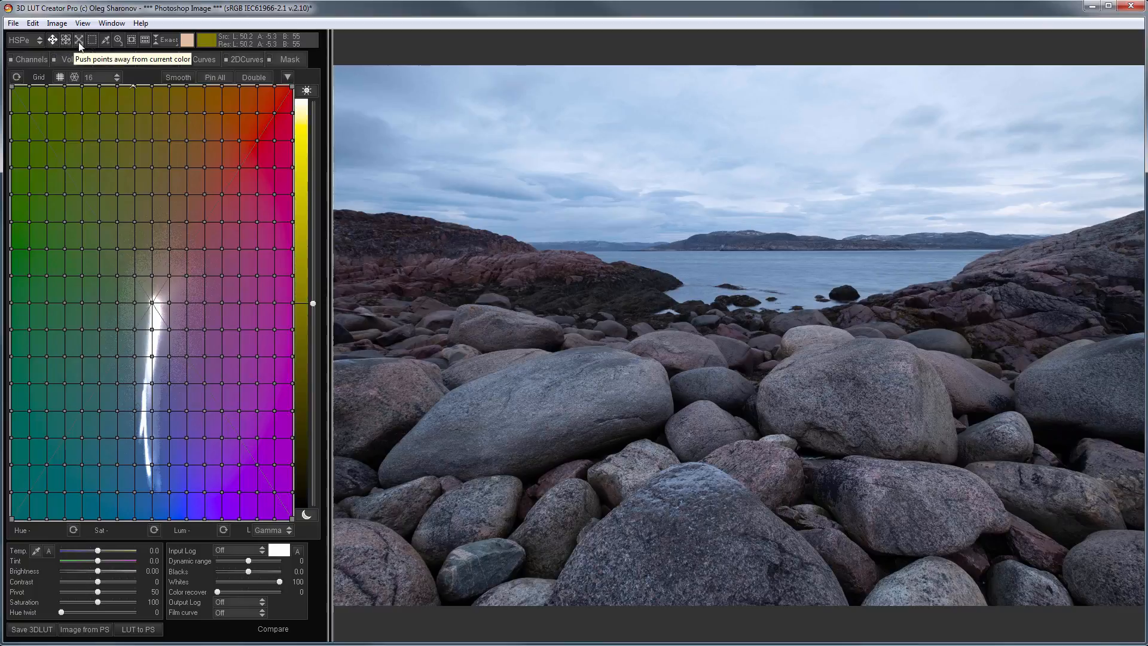
pyautogui.click(81, 40)
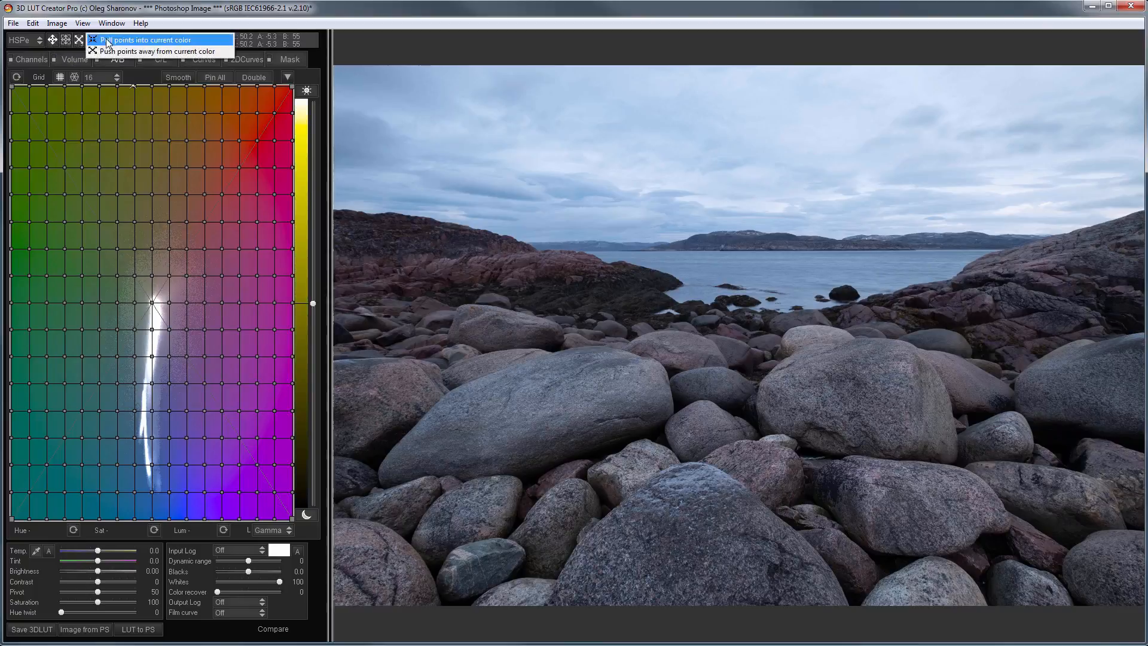
pyautogui.click(18, 40)
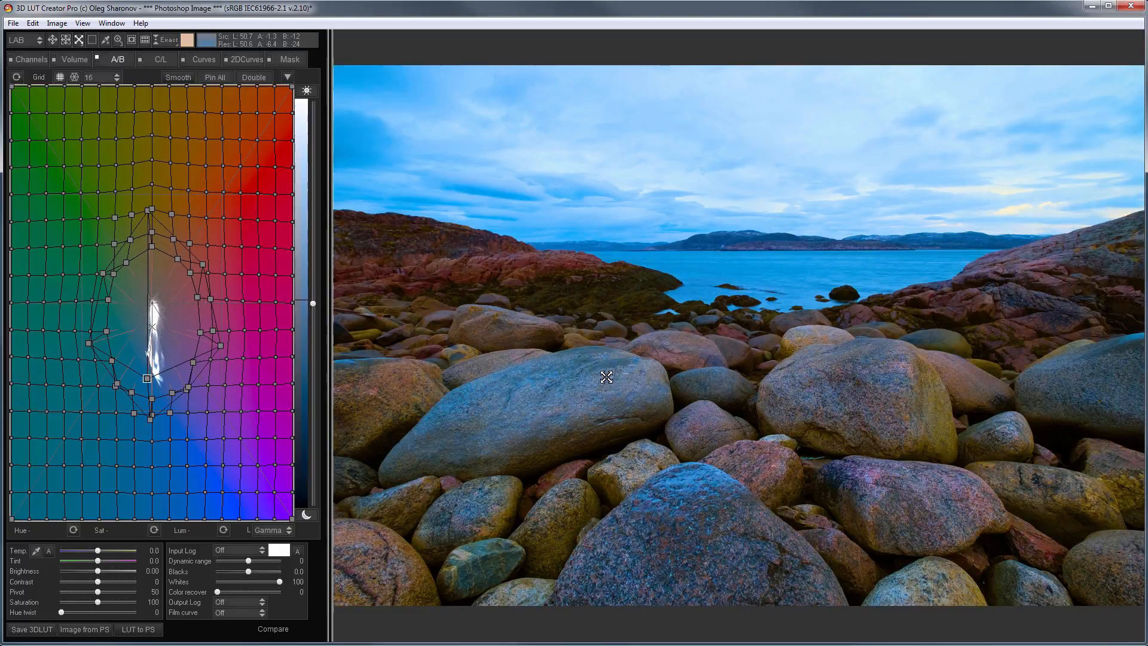
pyautogui.moveTo(599, 380)
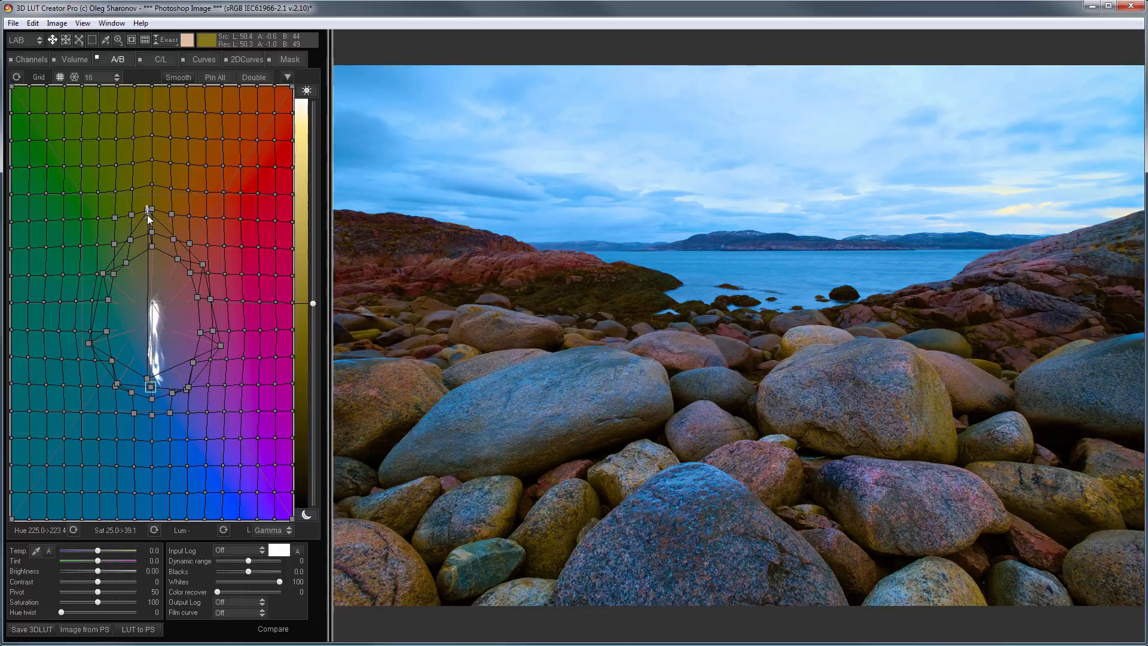
pyautogui.moveTo(150, 213); pyautogui.dragTo(156, 245)
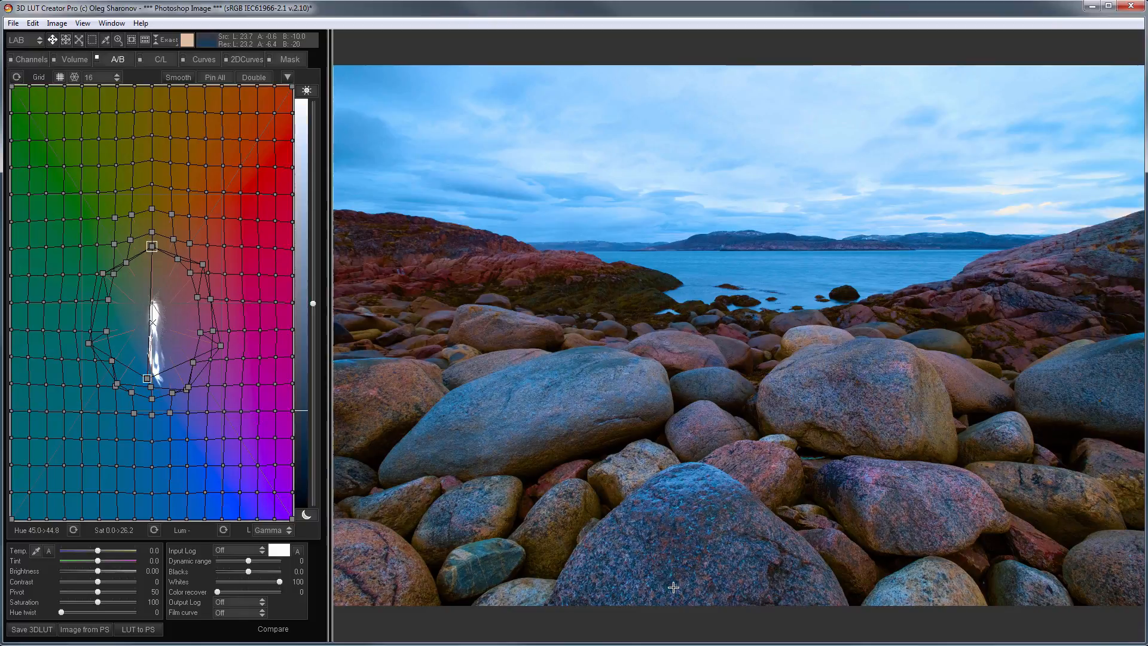
pyautogui.moveTo(592, 539)
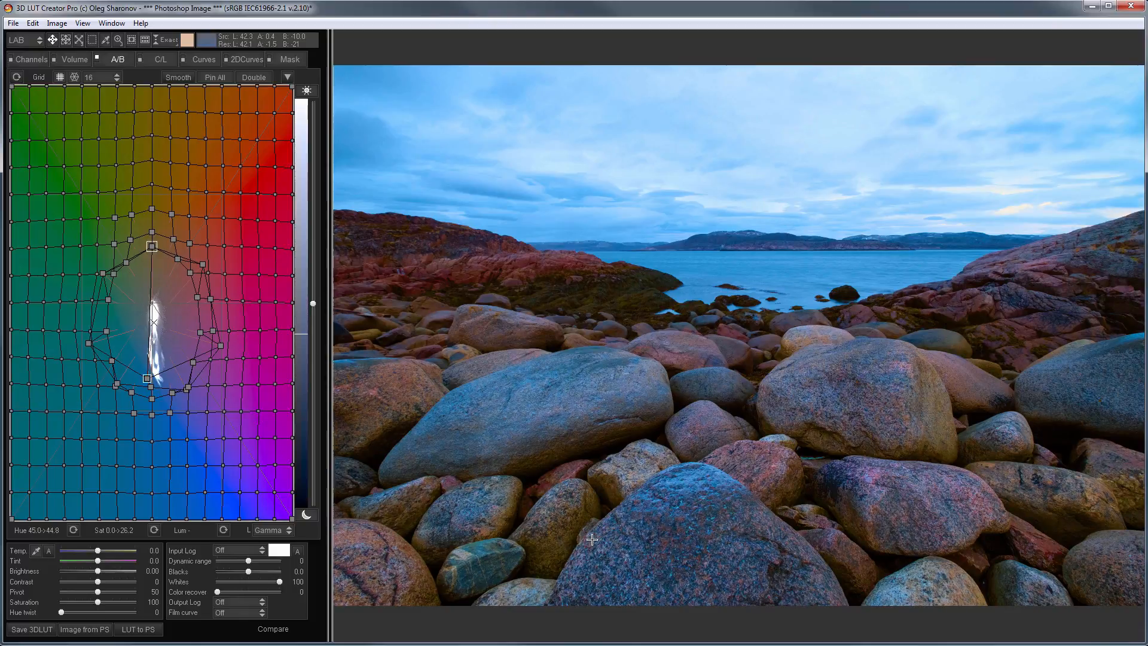
pyautogui.click(272, 628)
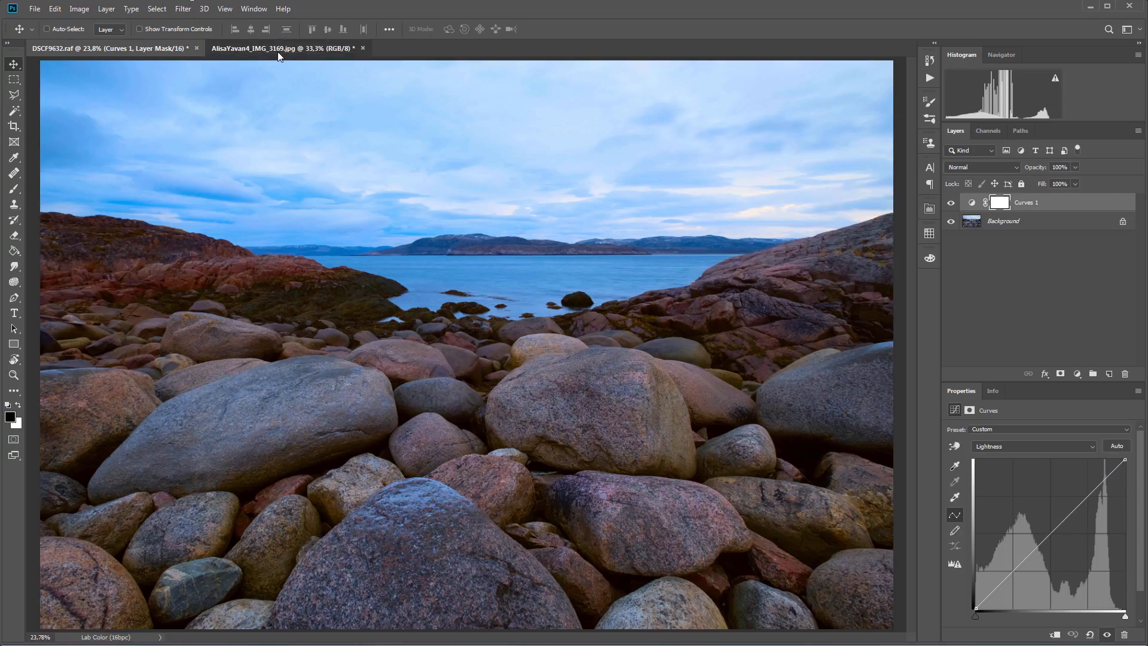
# Switch to the portrait document, add a Curves layer and bend its a-channel curve to brown the leaves
pyautogui.click(284, 48)
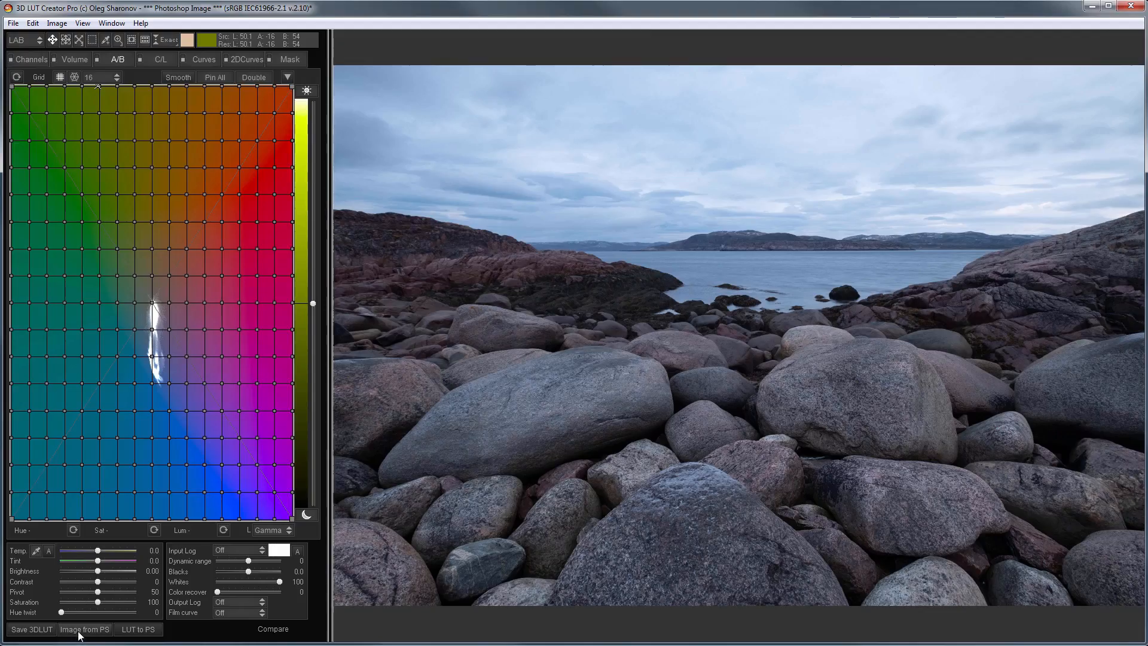
pyautogui.click(79, 8)
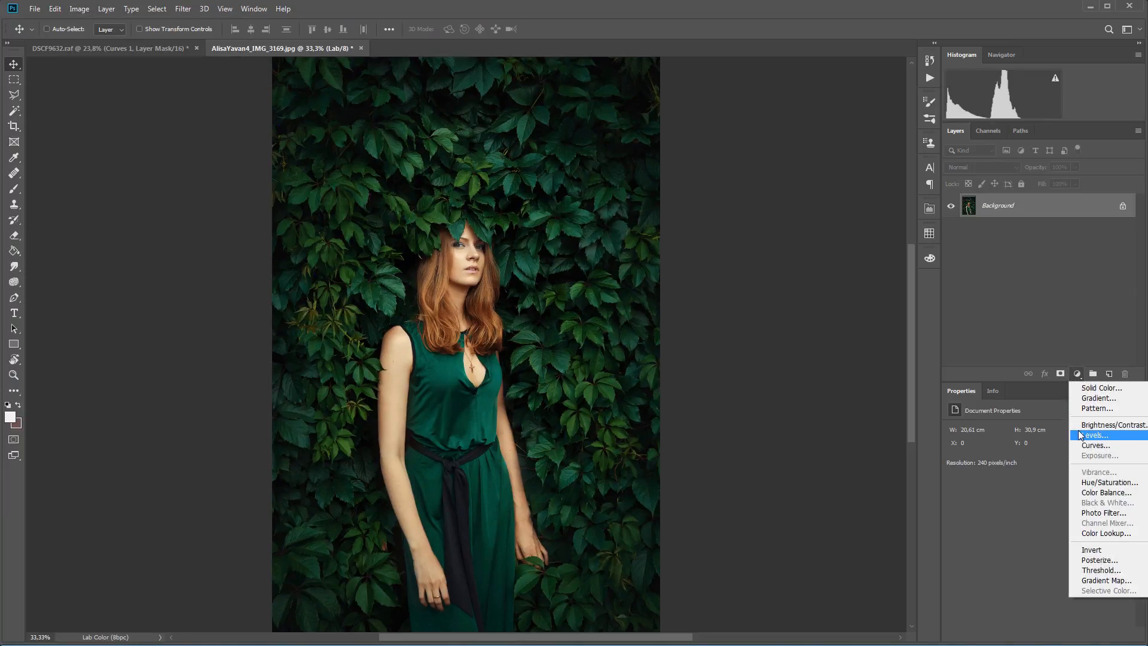
pyautogui.click(1095, 445)
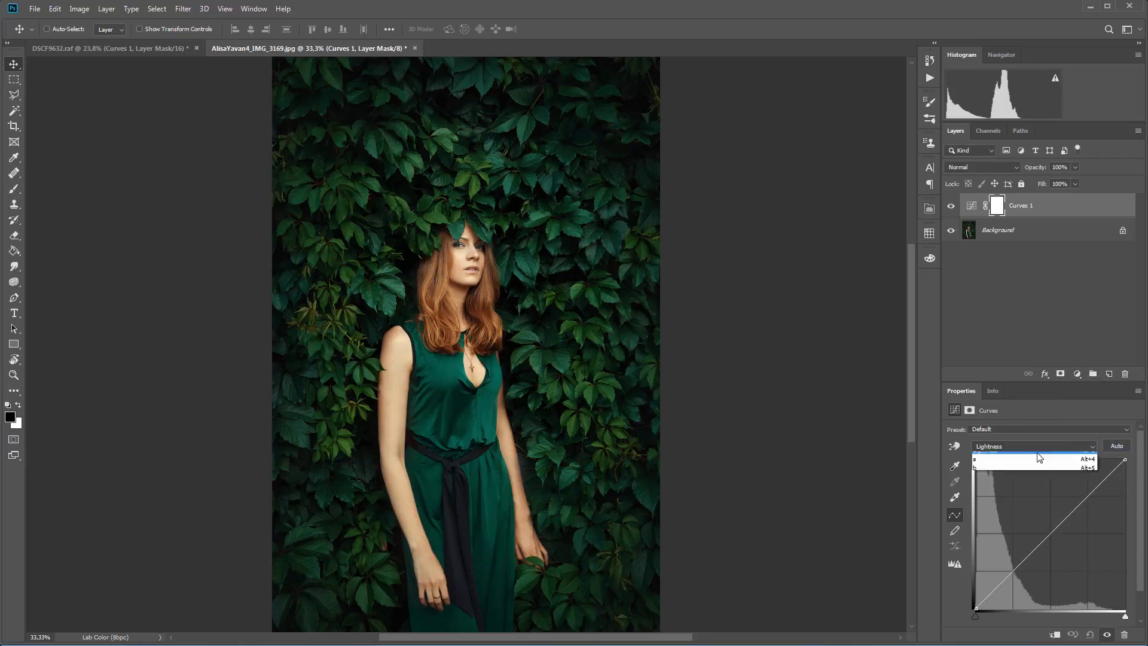
pyautogui.click(1029, 460)
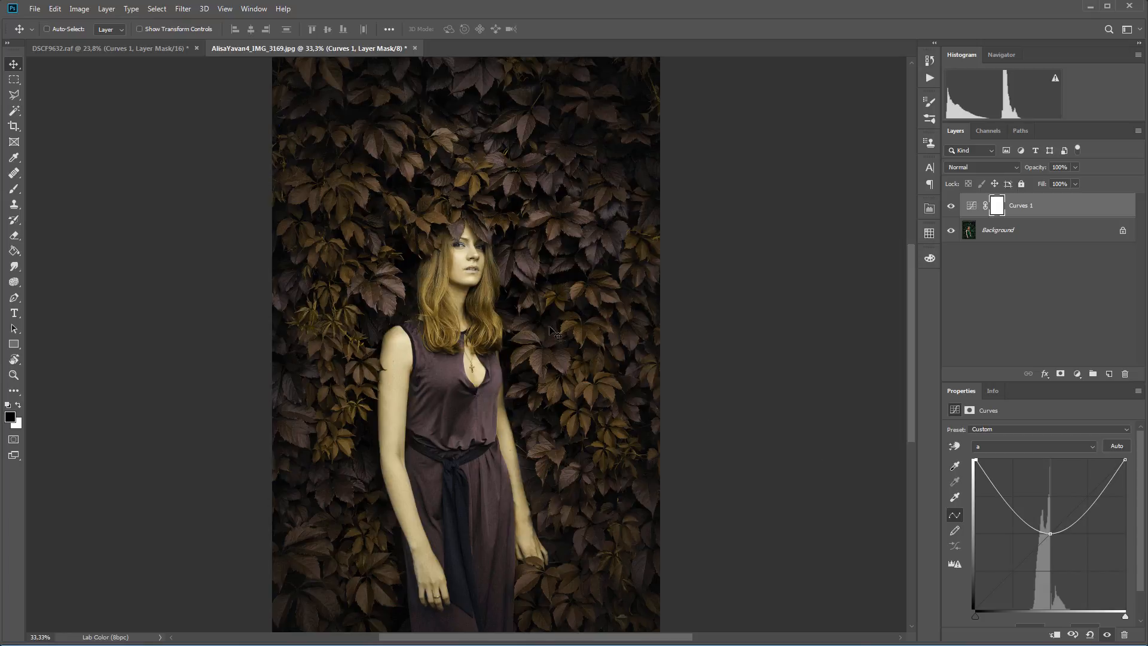
pyautogui.moveTo(505, 322)
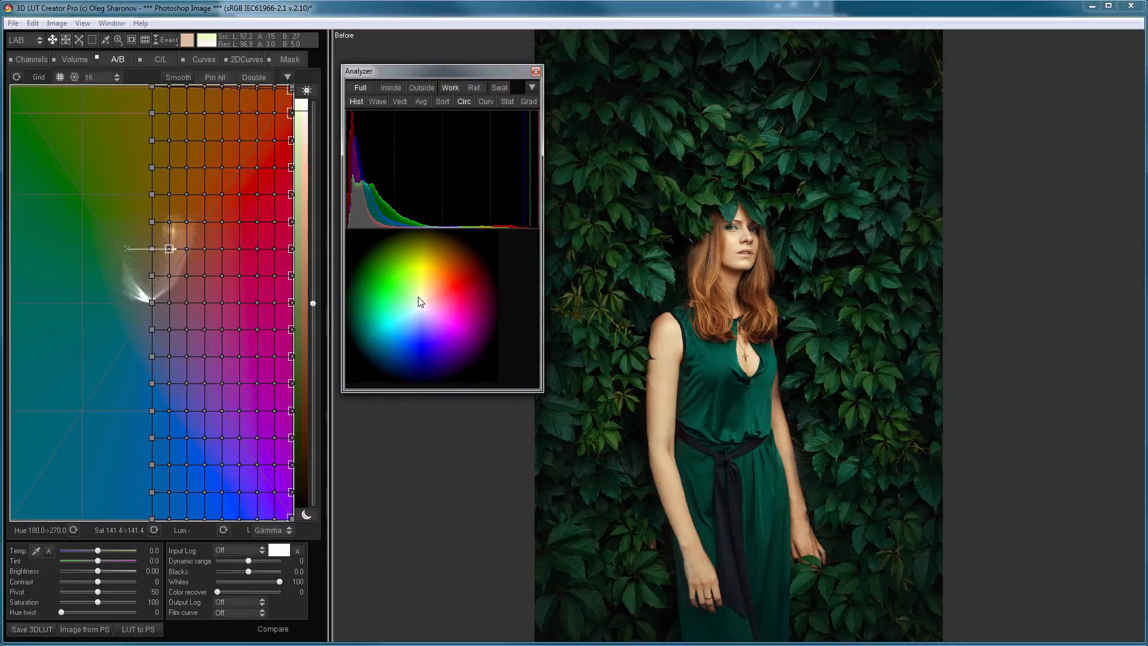
# Move a green grid point toward neutral to drain the leaves' green
pyautogui.moveTo(170, 249); pyautogui.dragTo(187, 168)
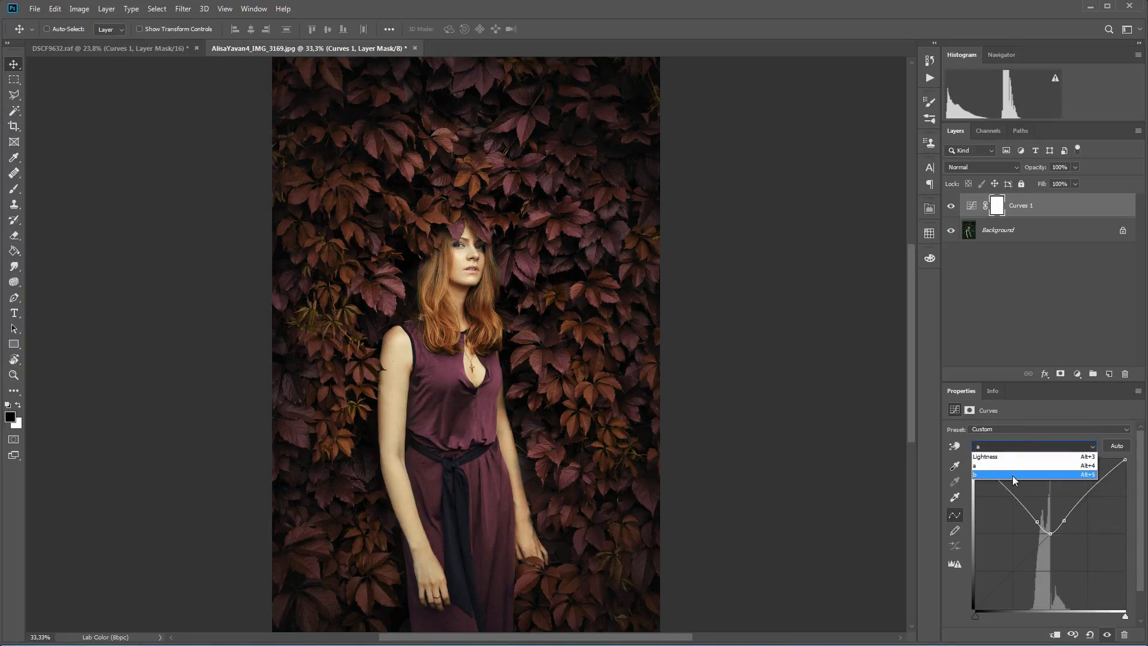
# Switch the curve to the b channel and steepen it toward orange-yellow
pyautogui.click(1015, 475)
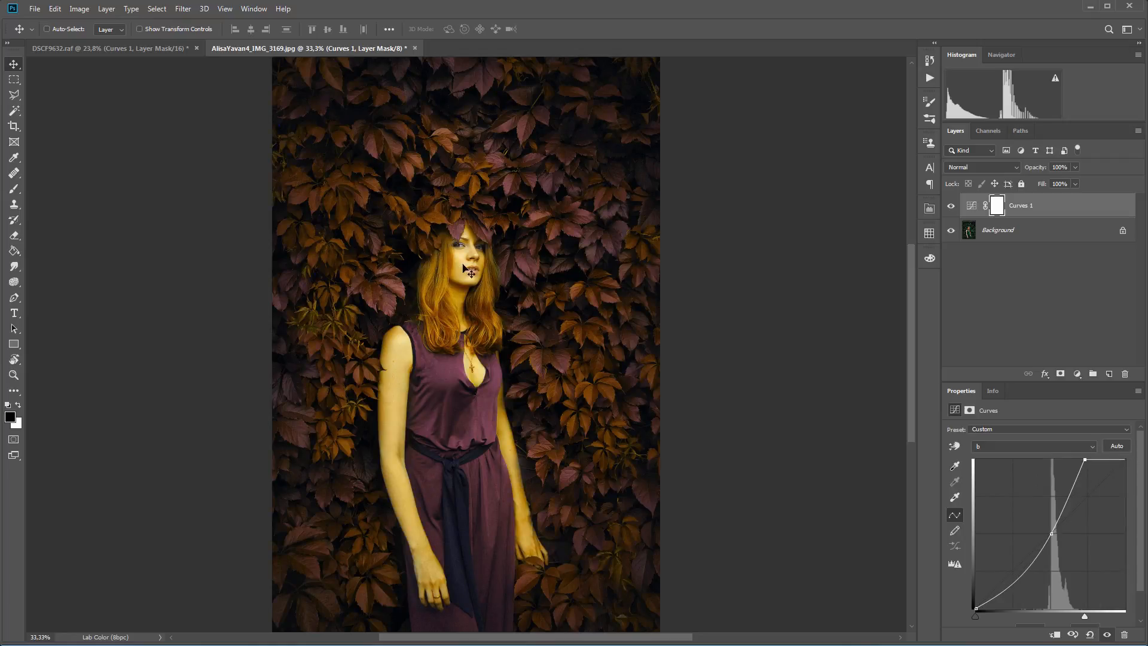
pyautogui.moveTo(435, 223)
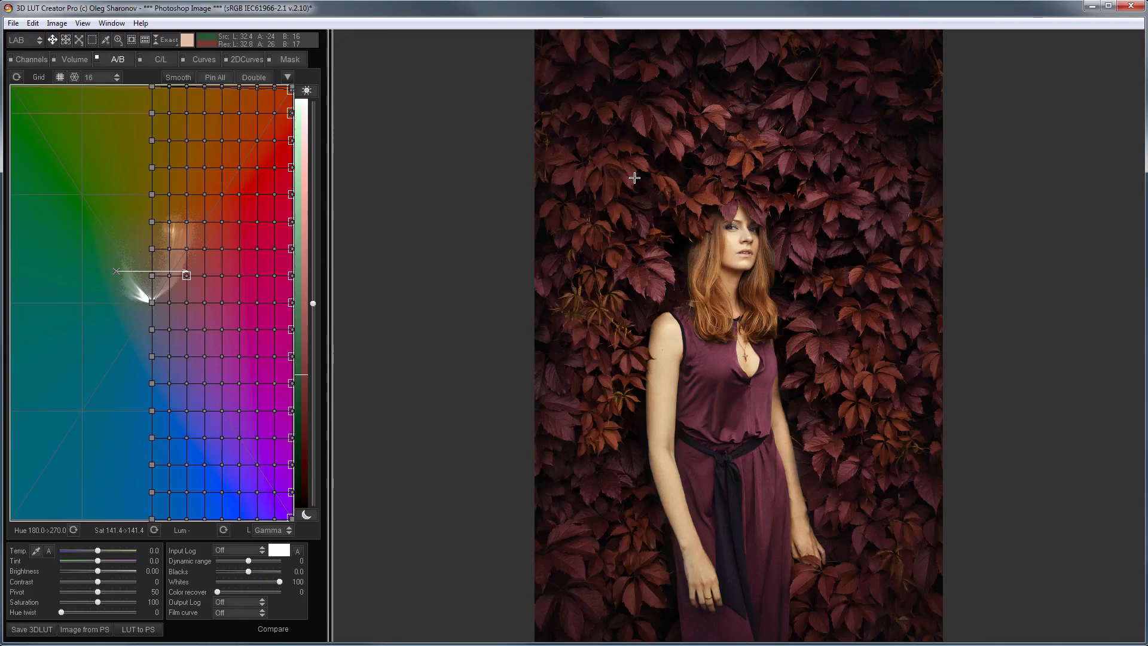
pyautogui.moveTo(634, 176)
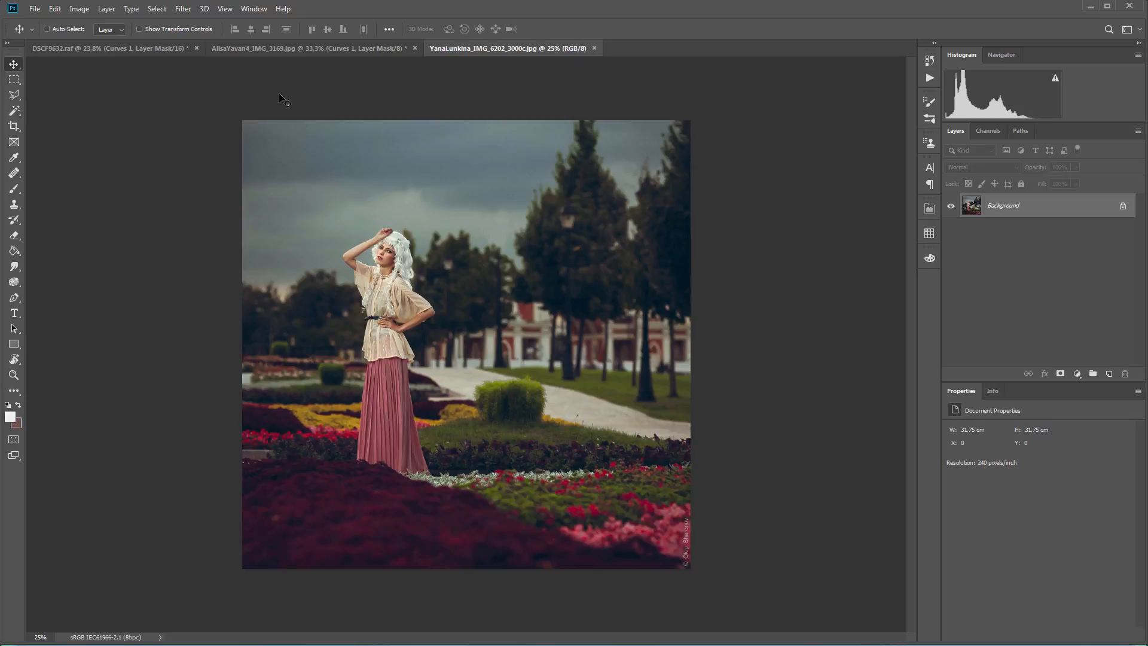
# Convert the park photo to Lab Color and show its b channel alone in the Channels panel
pyautogui.click(79, 9)
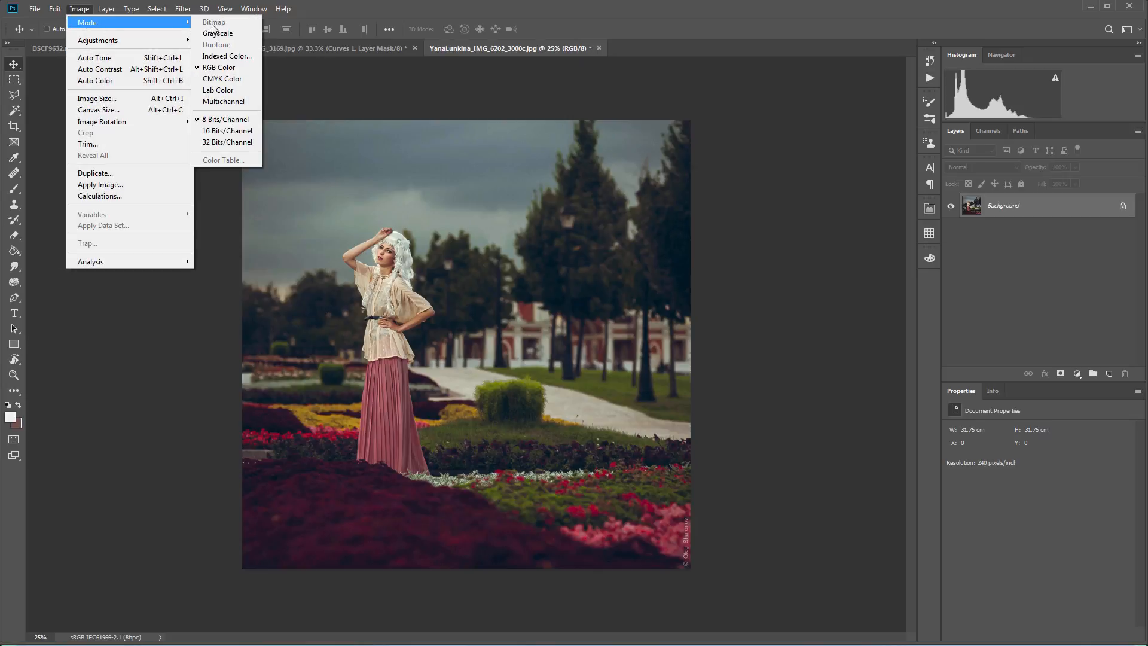
pyautogui.click(218, 89)
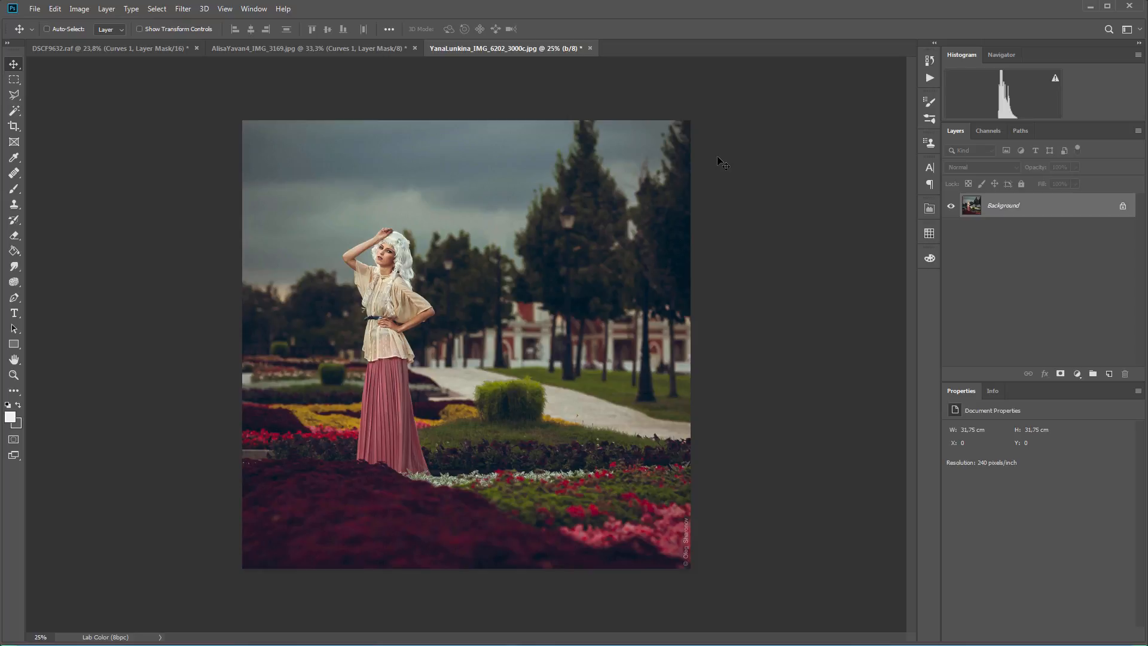
pyautogui.click(1077, 373)
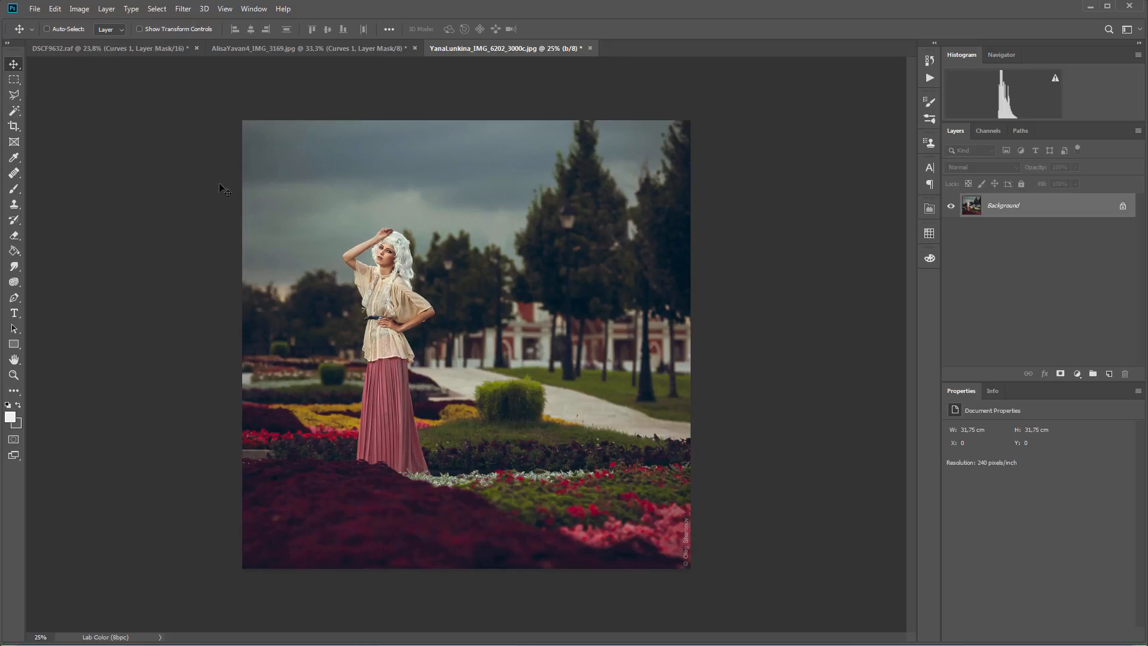
pyautogui.click(79, 9)
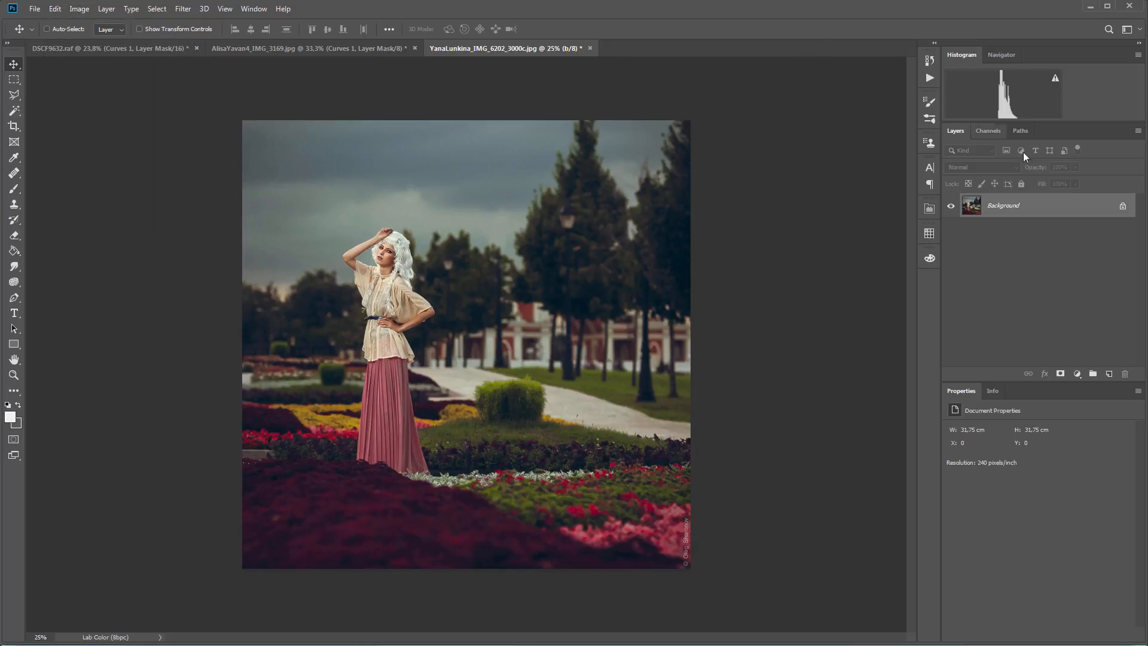
pyautogui.click(988, 131)
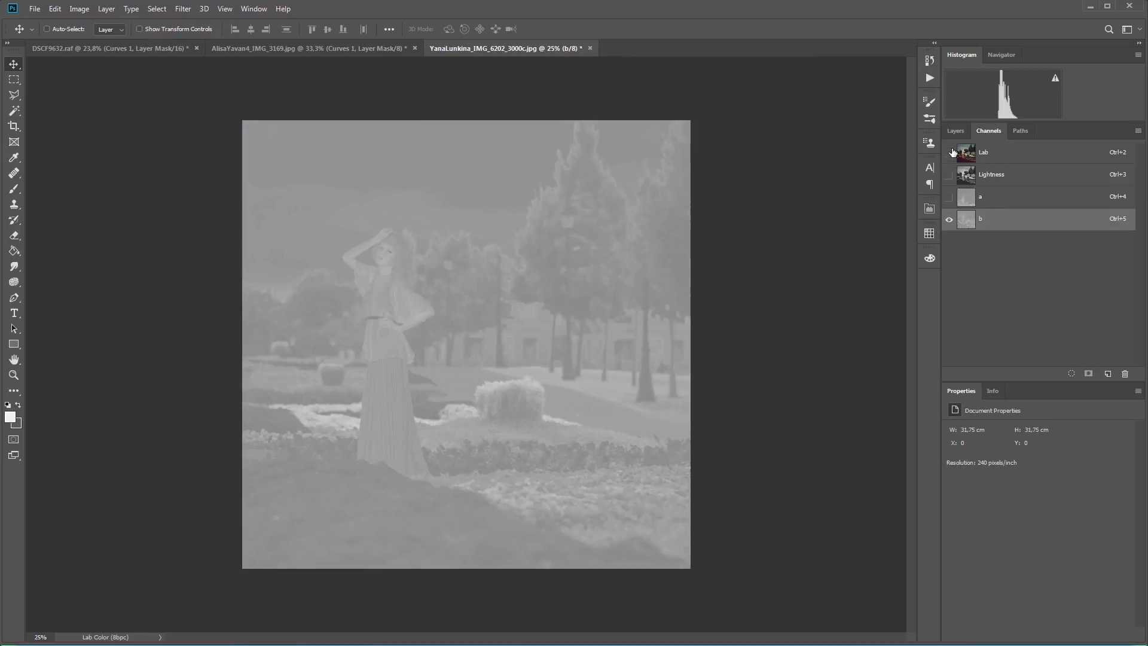
# Copy the a channel into the b channel via Apply Image, then view the Lab composite
pyautogui.click(79, 8)
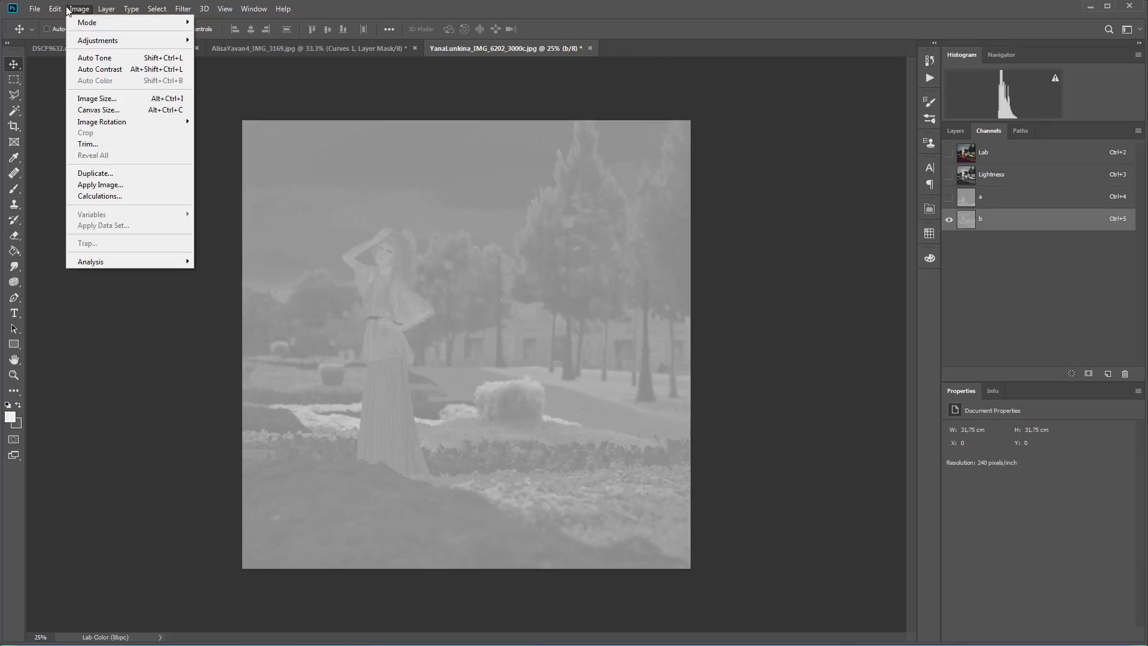
pyautogui.click(101, 184)
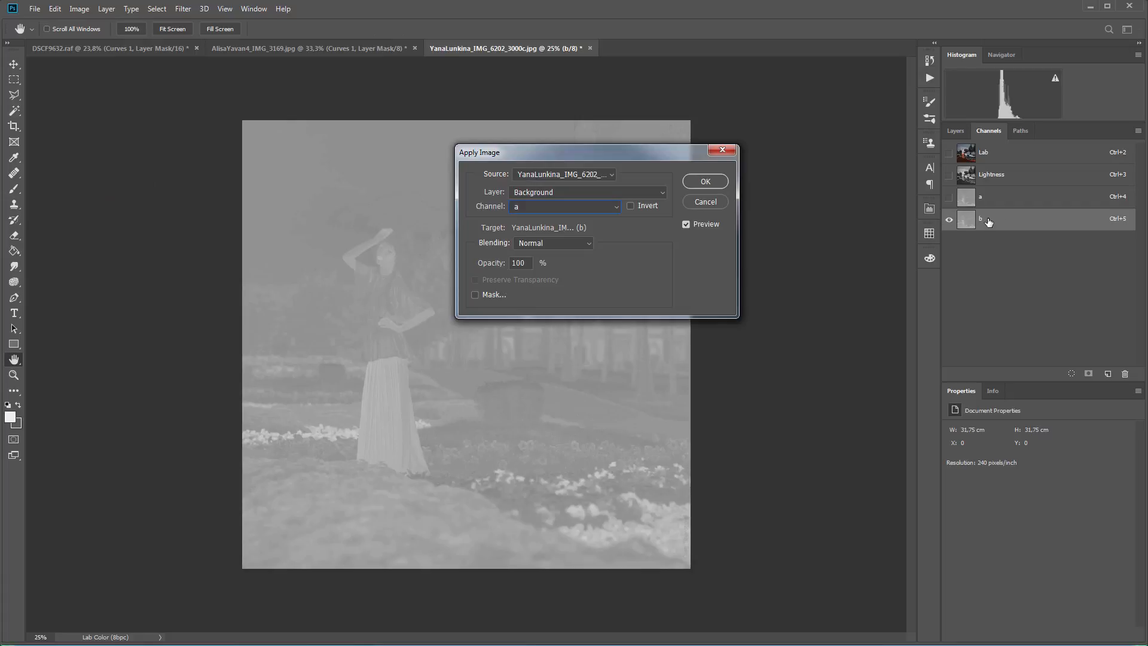
pyautogui.click(703, 180)
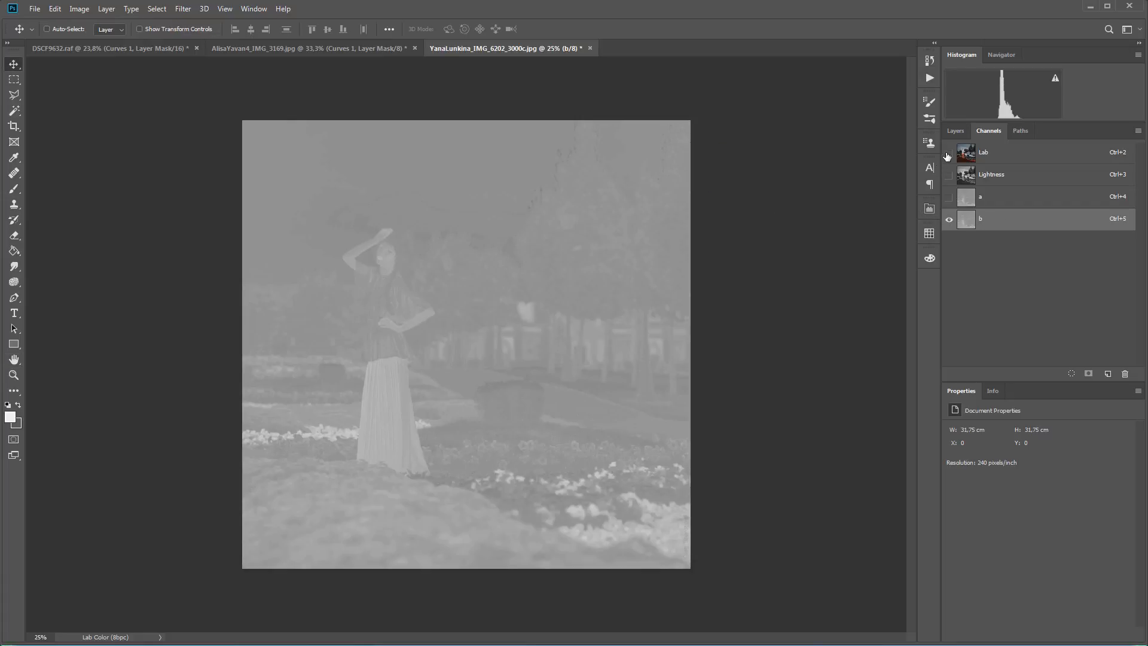
pyautogui.click(948, 152)
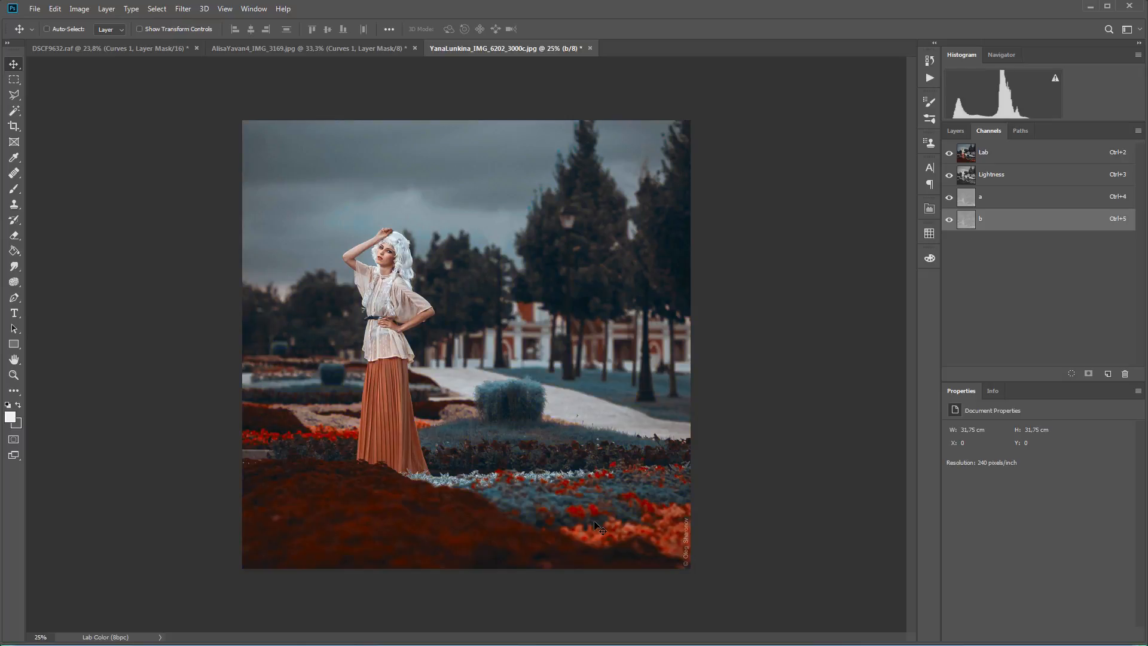
pyautogui.moveTo(608, 522)
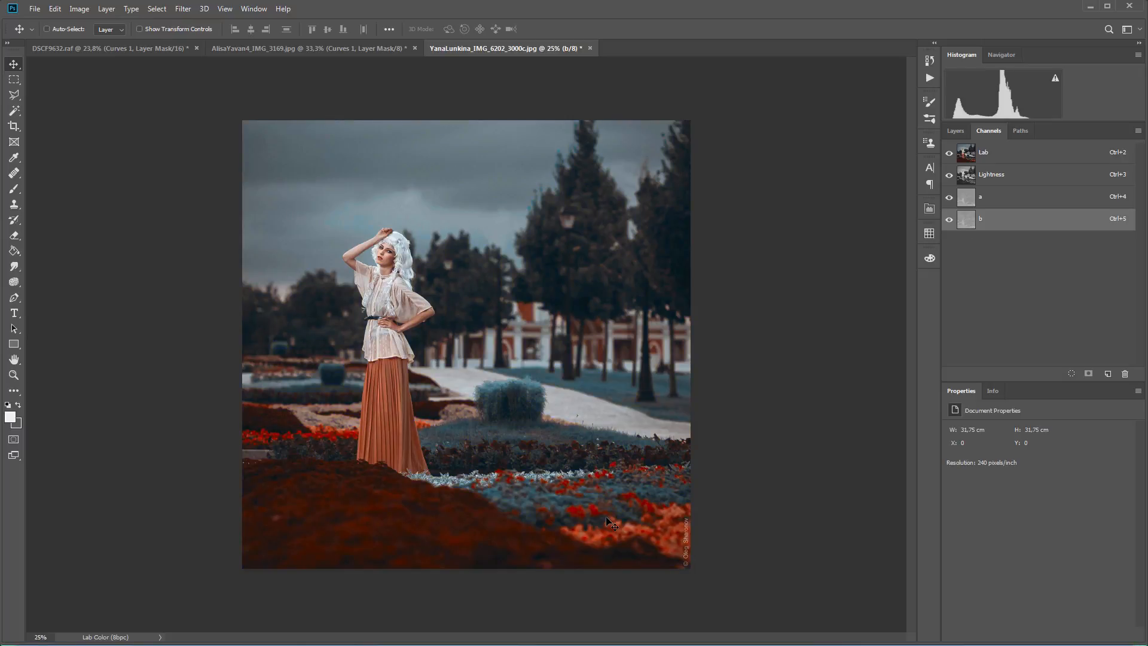
pyautogui.moveTo(618, 410)
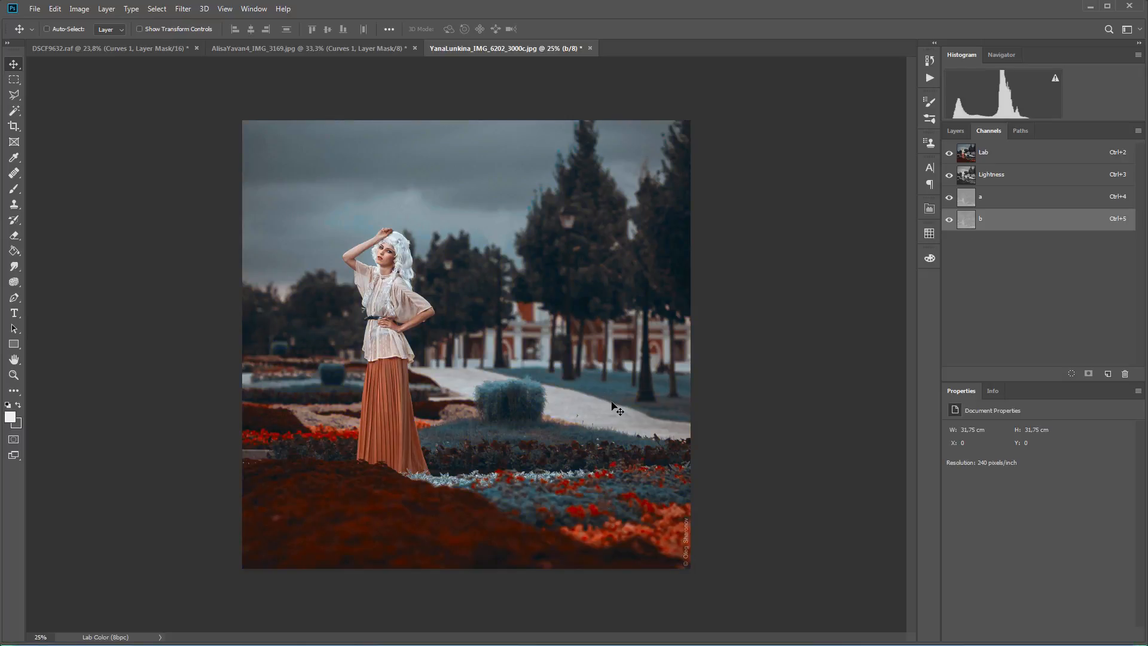
pyautogui.moveTo(541, 413)
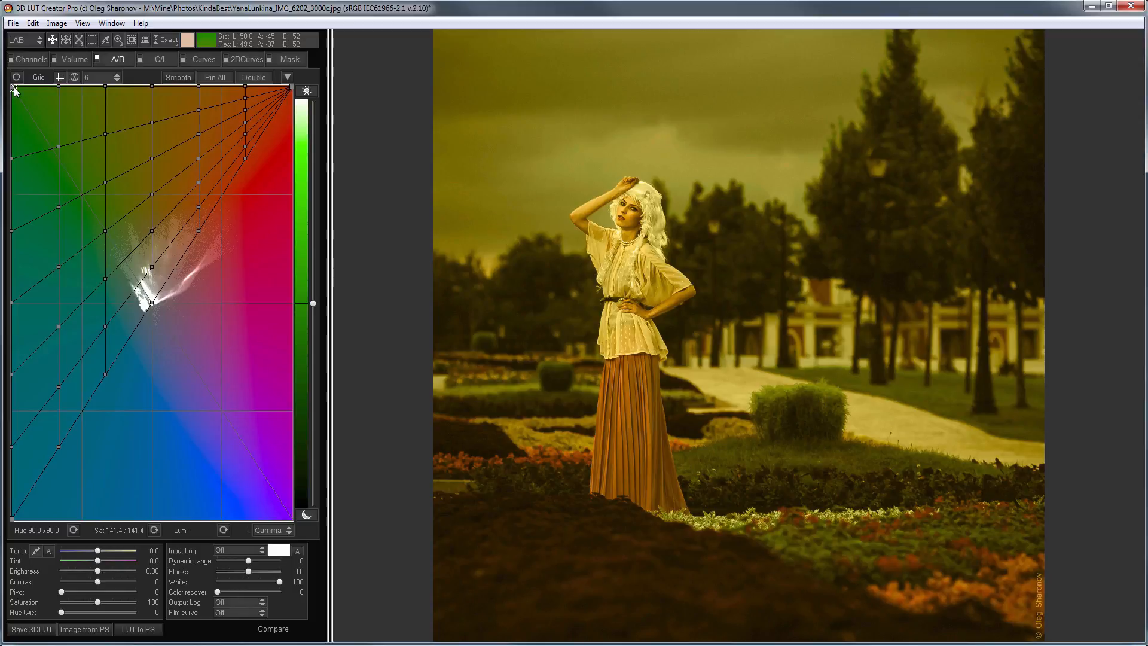
# Squash the A/B colour grid onto a diagonal line to reproduce the orange-teal look
pyautogui.moveTo(11, 92); pyautogui.dragTo(11, 141)
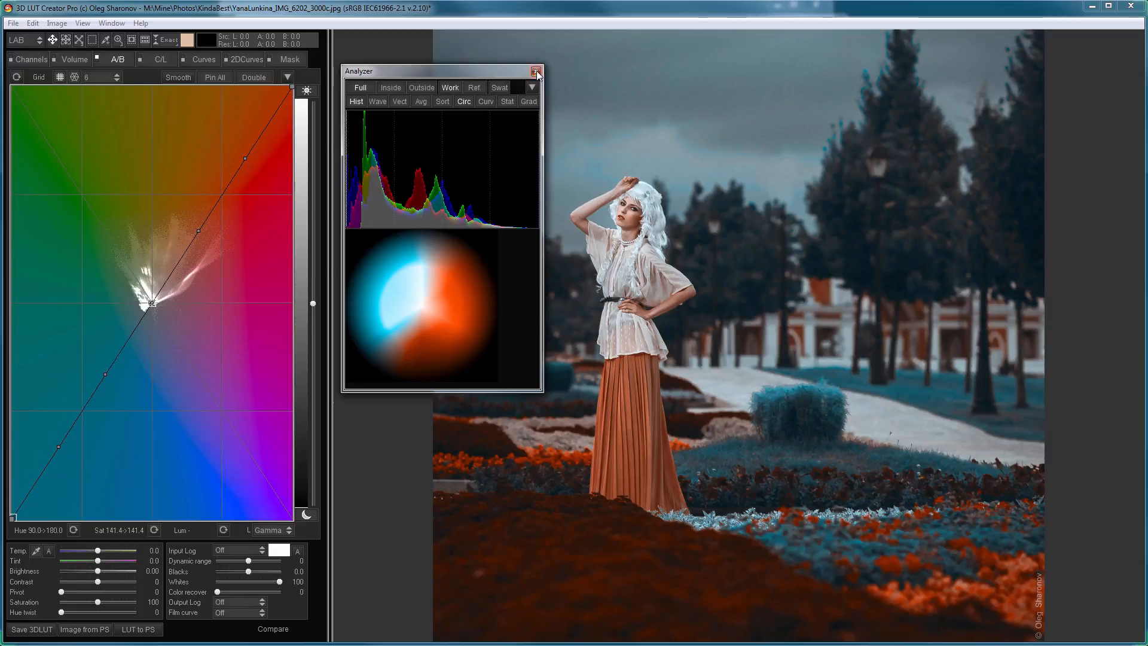
# Redraw the reset A/B grid onto a diagonal and shift a point to alter the reds
pyautogui.click(536, 70)
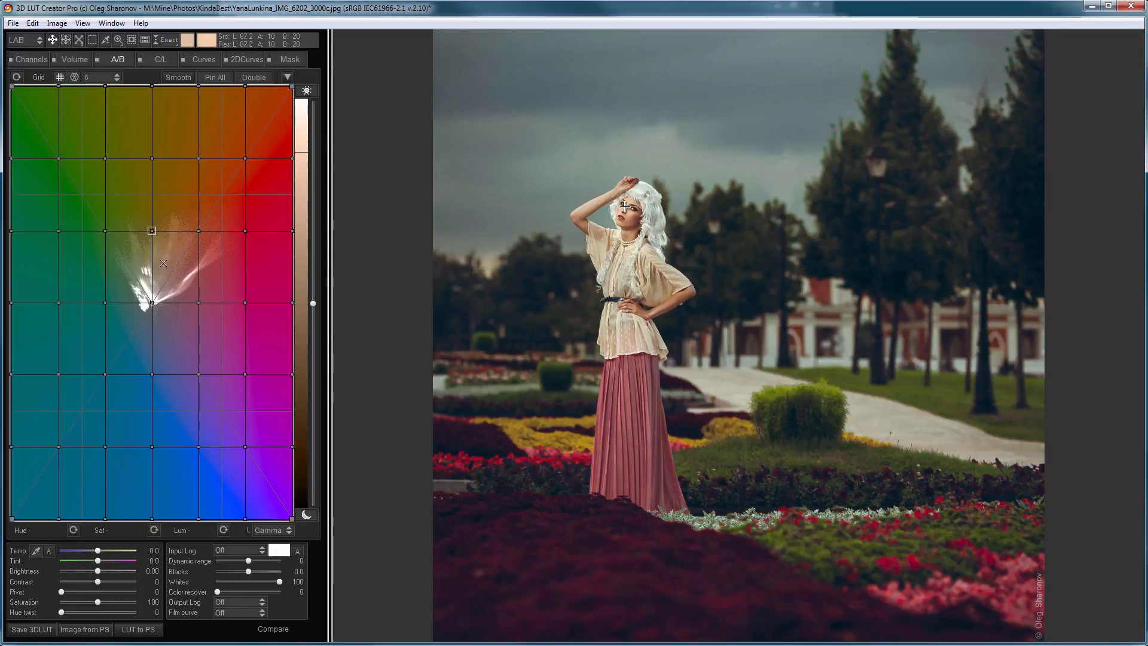
pyautogui.moveTo(152, 231); pyautogui.dragTo(145, 299)
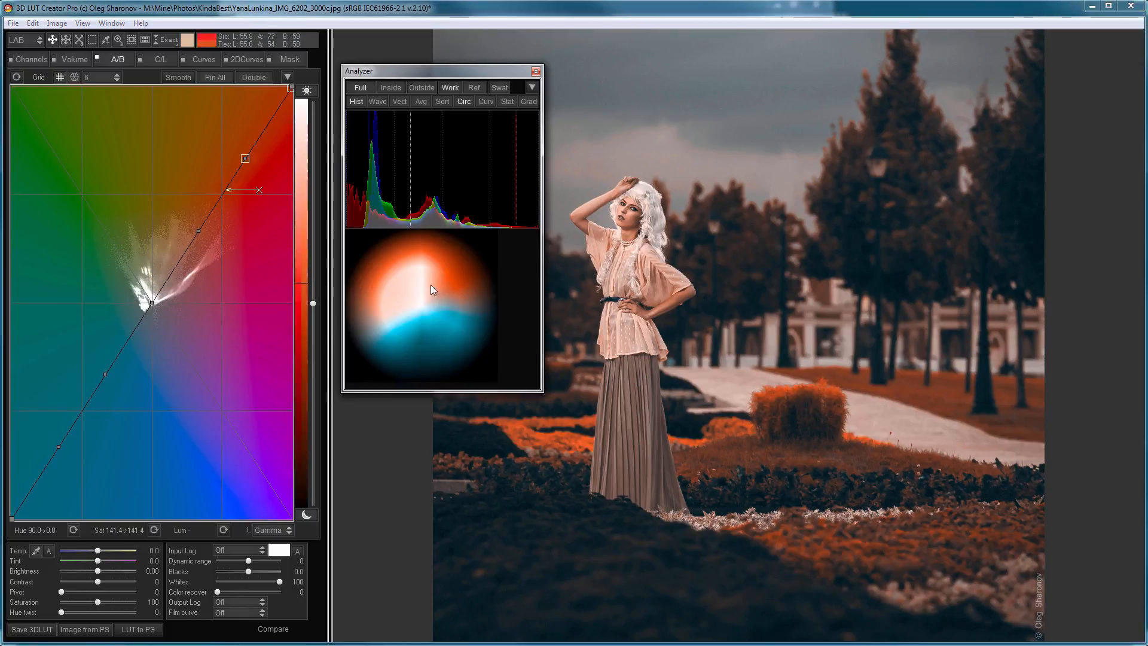
pyautogui.moveTo(244, 158); pyautogui.dragTo(199, 230)
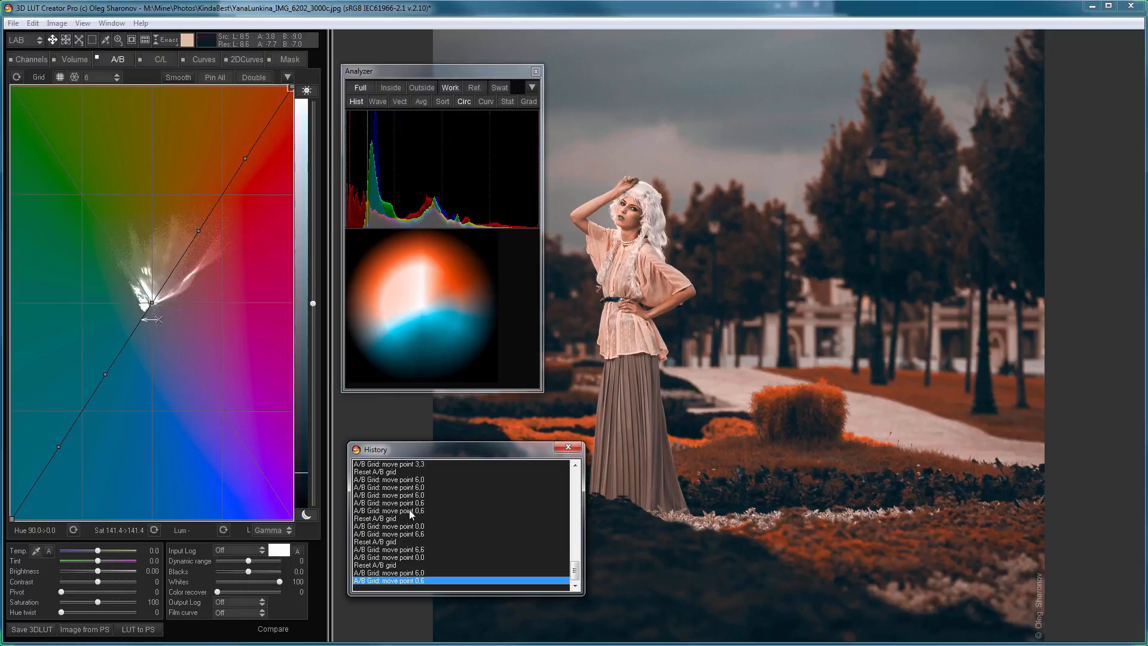
# Restore the earlier orange-and-teal grid state from the History list
pyautogui.click(410, 510)
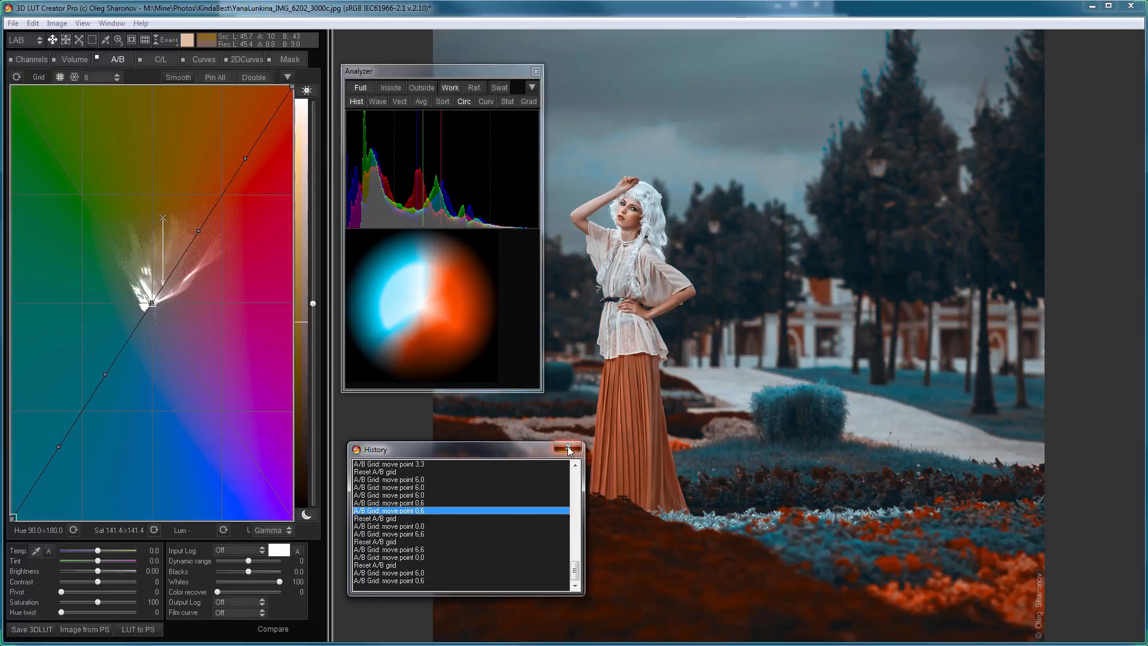
pyautogui.click(569, 449)
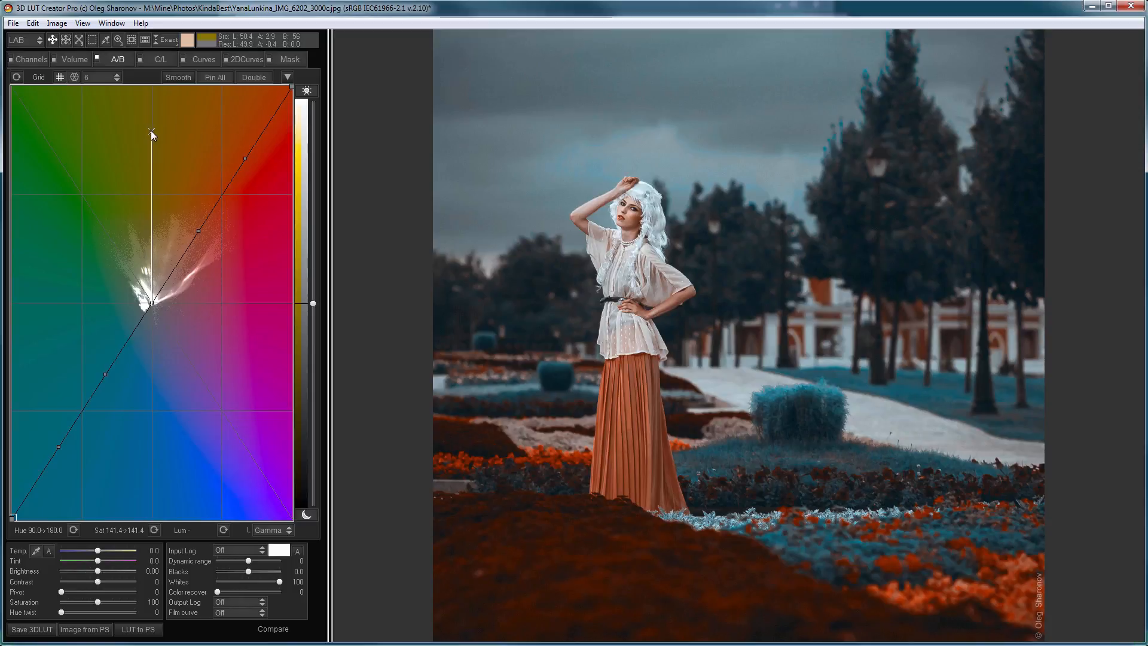
# Pull the green rows back from the diagonal and tune the warm-tone point for orange skirt and flowers
pyautogui.moveTo(151, 135); pyautogui.dragTo(294, 87)
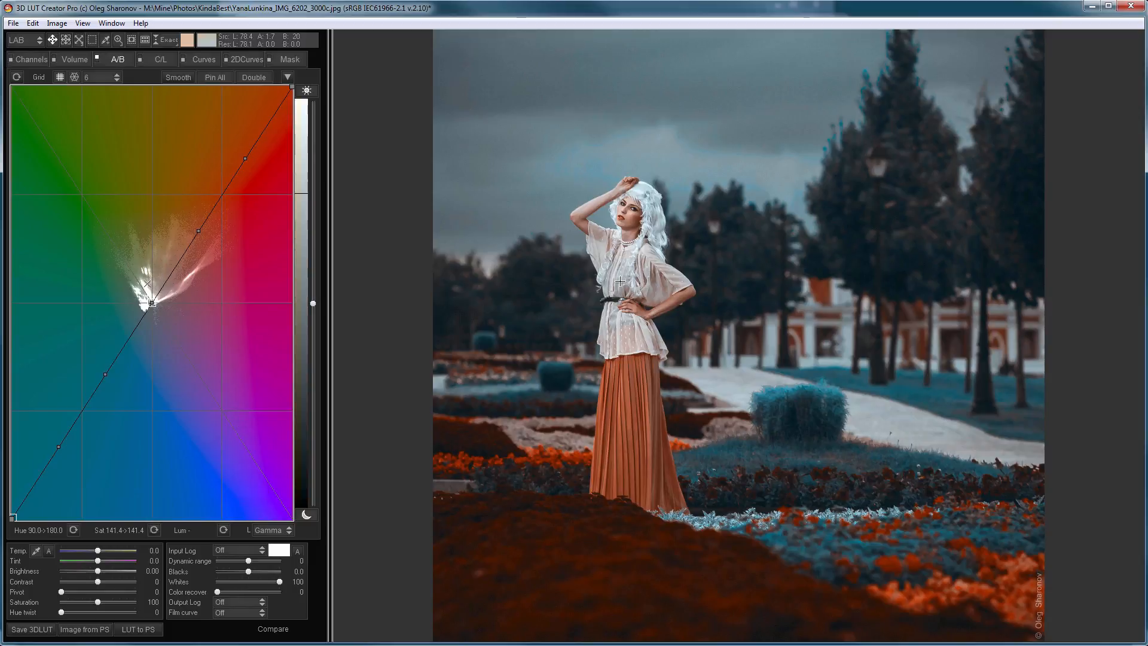
pyautogui.moveTo(624, 190)
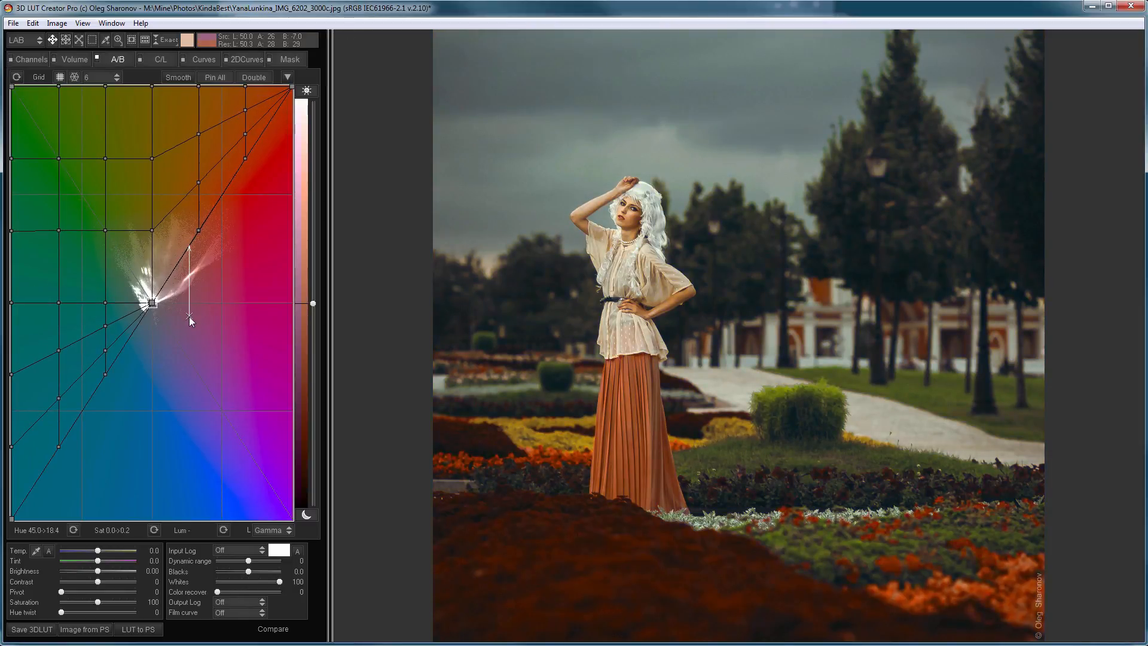
pyautogui.moveTo(152, 303); pyautogui.dragTo(152, 230)
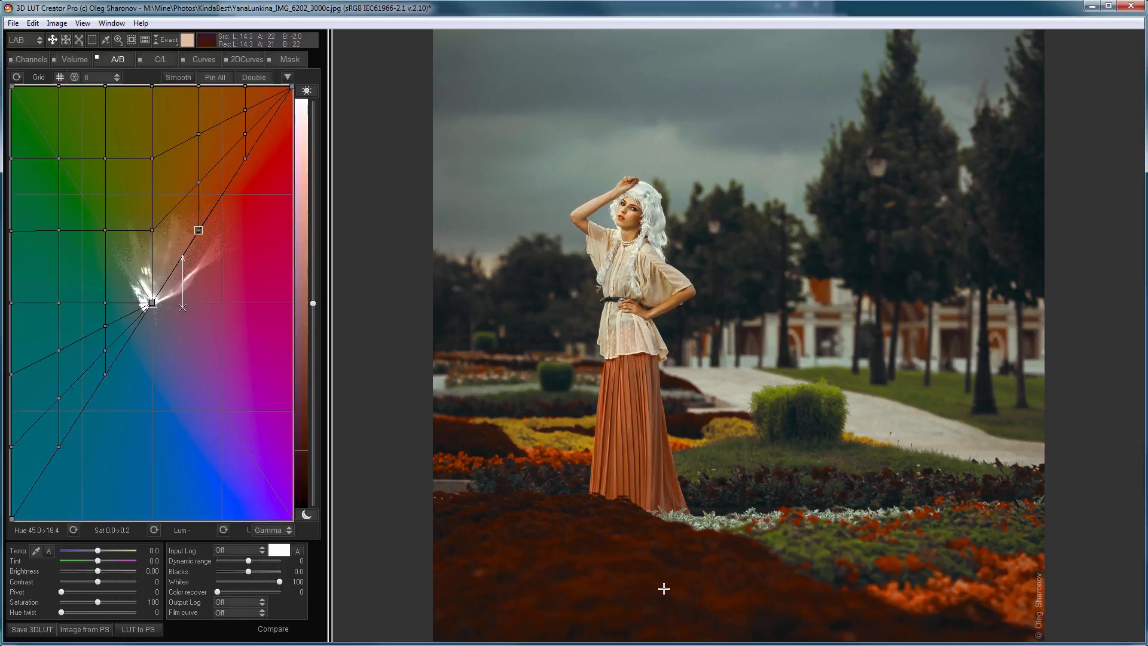
pyautogui.moveTo(200, 230); pyautogui.dragTo(151, 302)
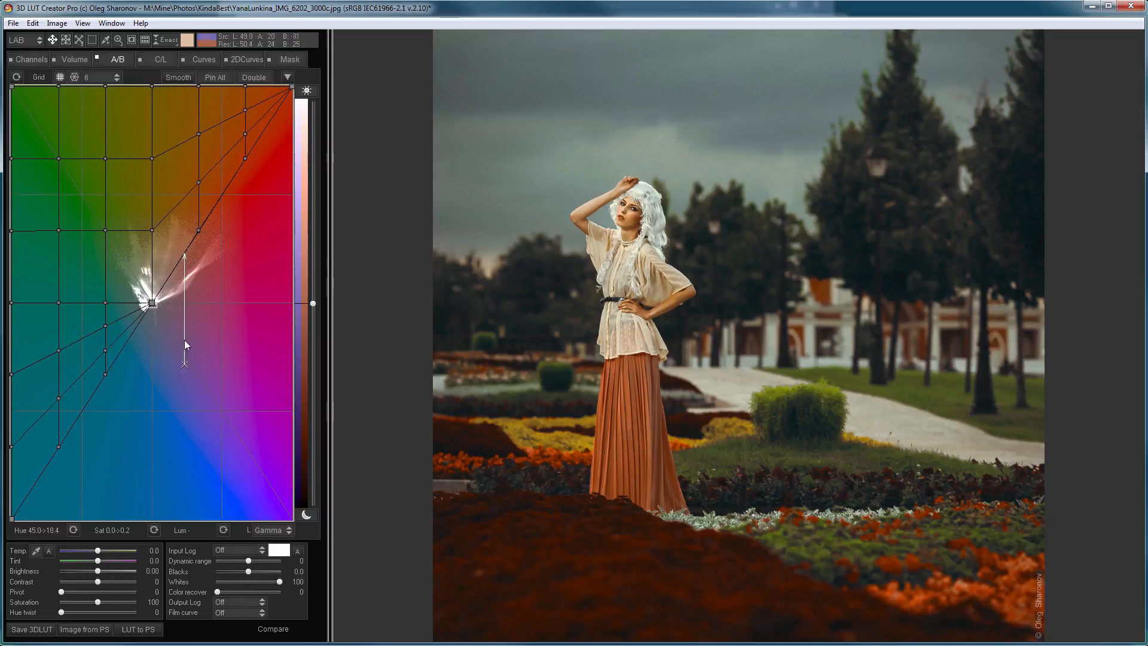